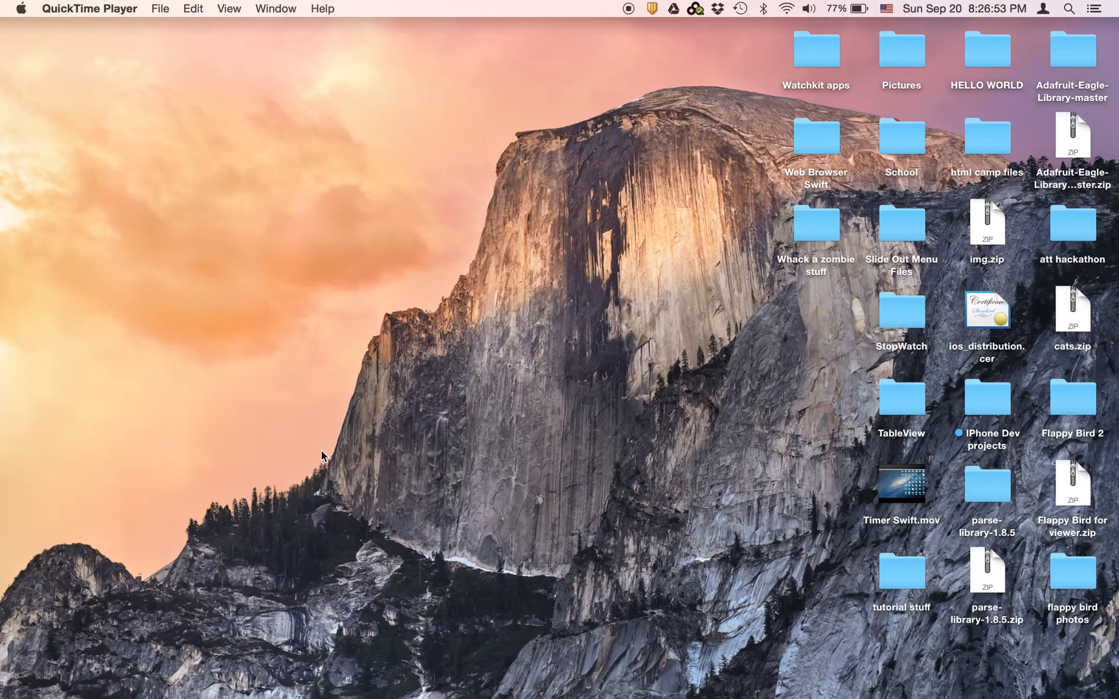
pyautogui.moveTo(468, 300)
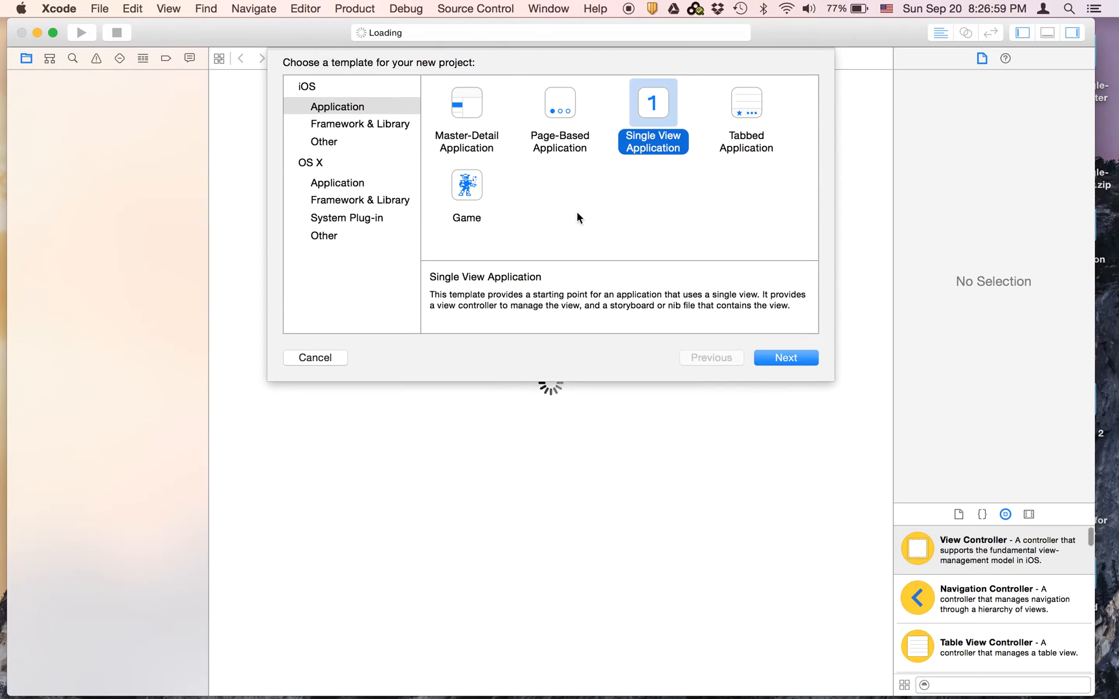
# Create the Single View Application project named PASSING DATA and save it on the Desktop.
pyautogui.click(785, 357)
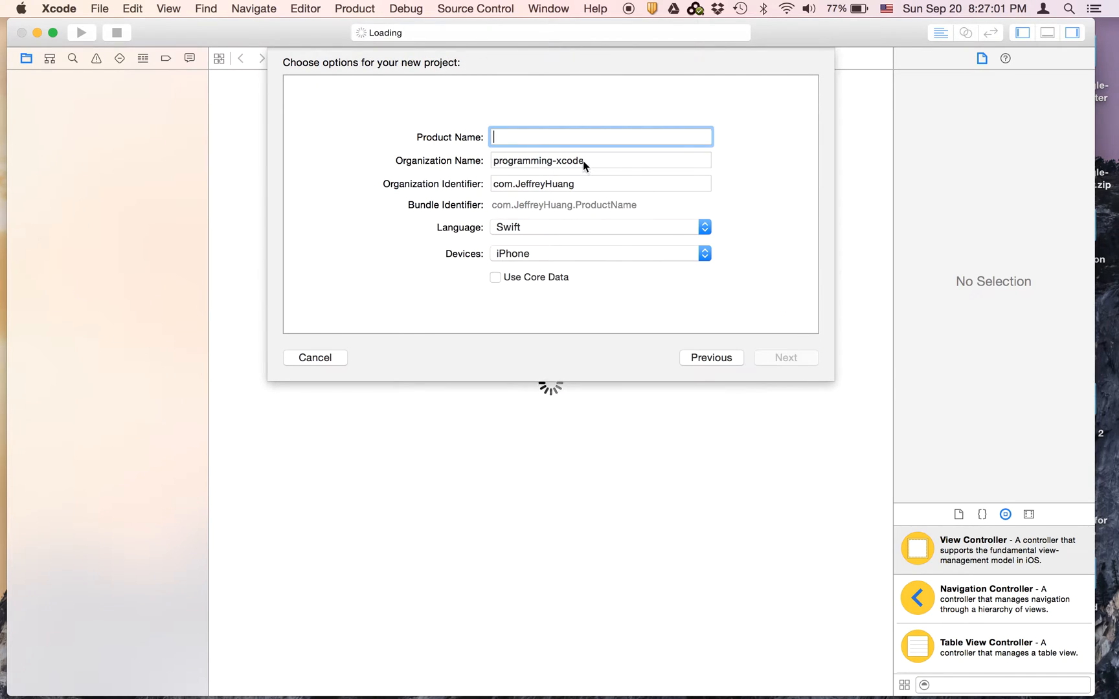
pyautogui.write('PASSIN')
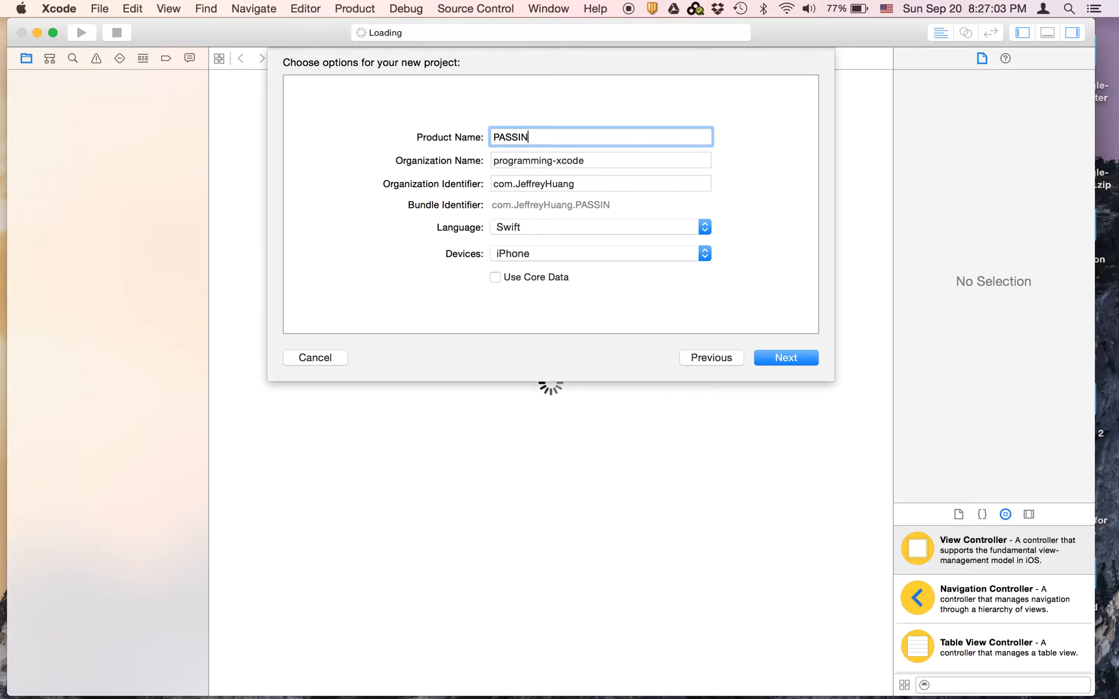
pyautogui.write('ING DATA')
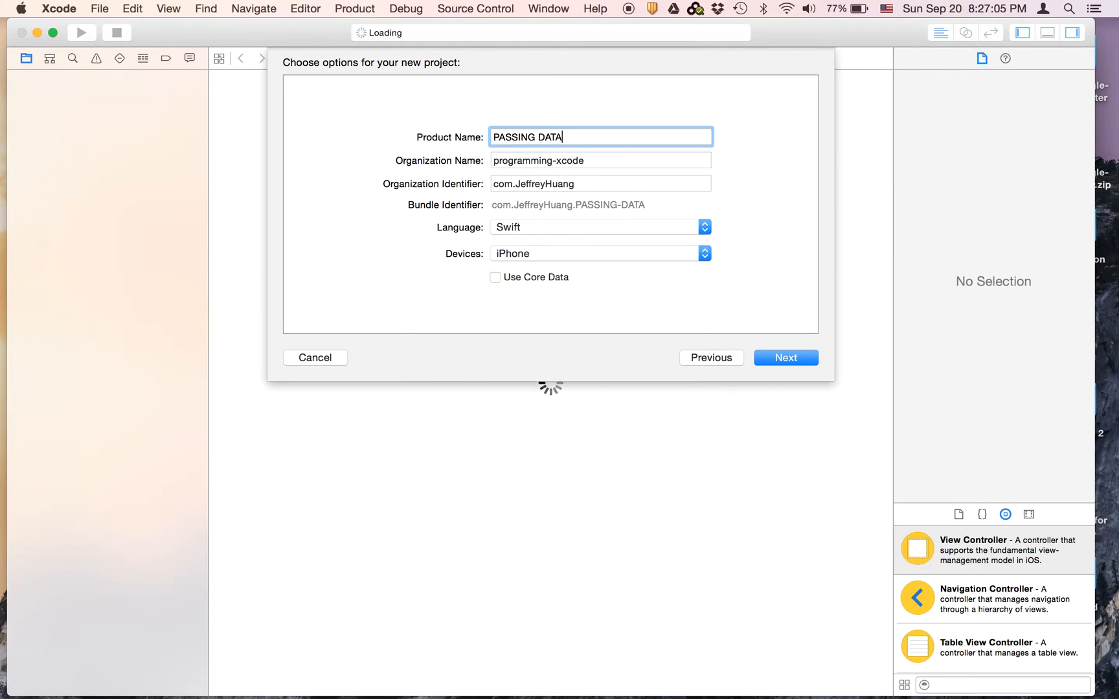
pyautogui.moveTo(716, 318)
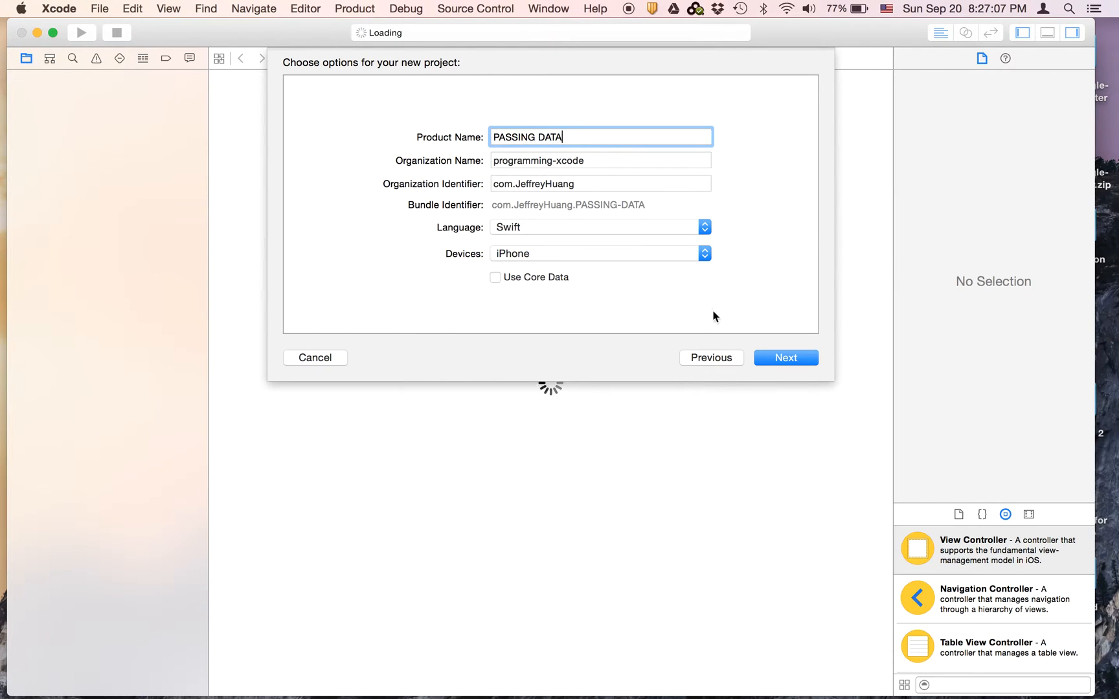
pyautogui.click(785, 357)
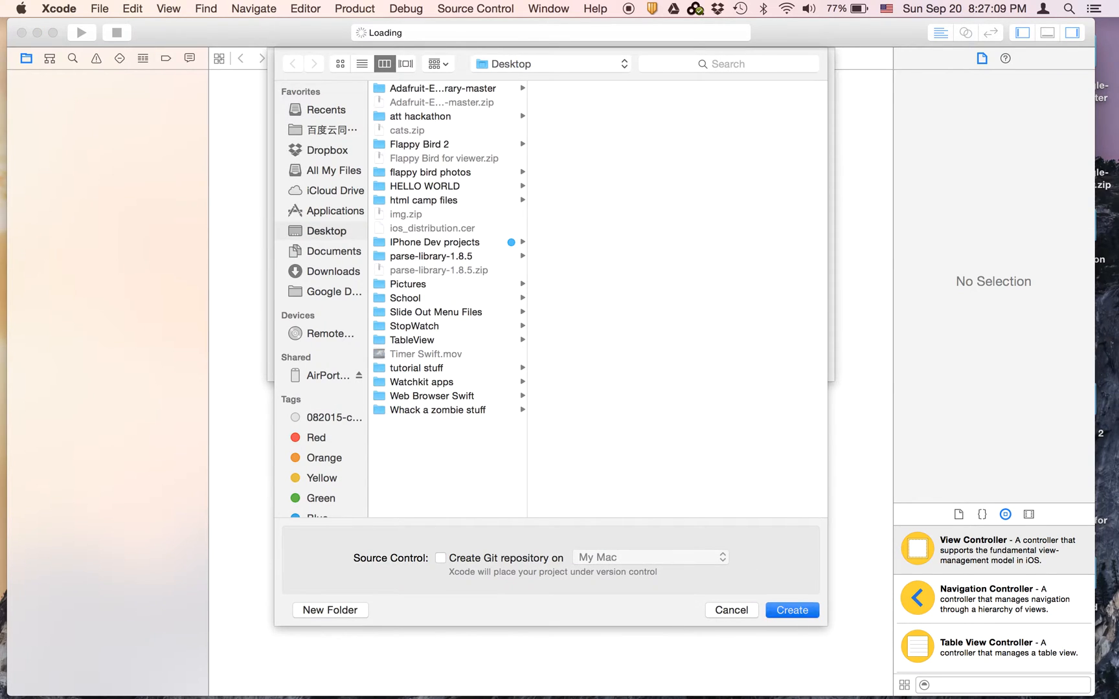
pyautogui.click(791, 610)
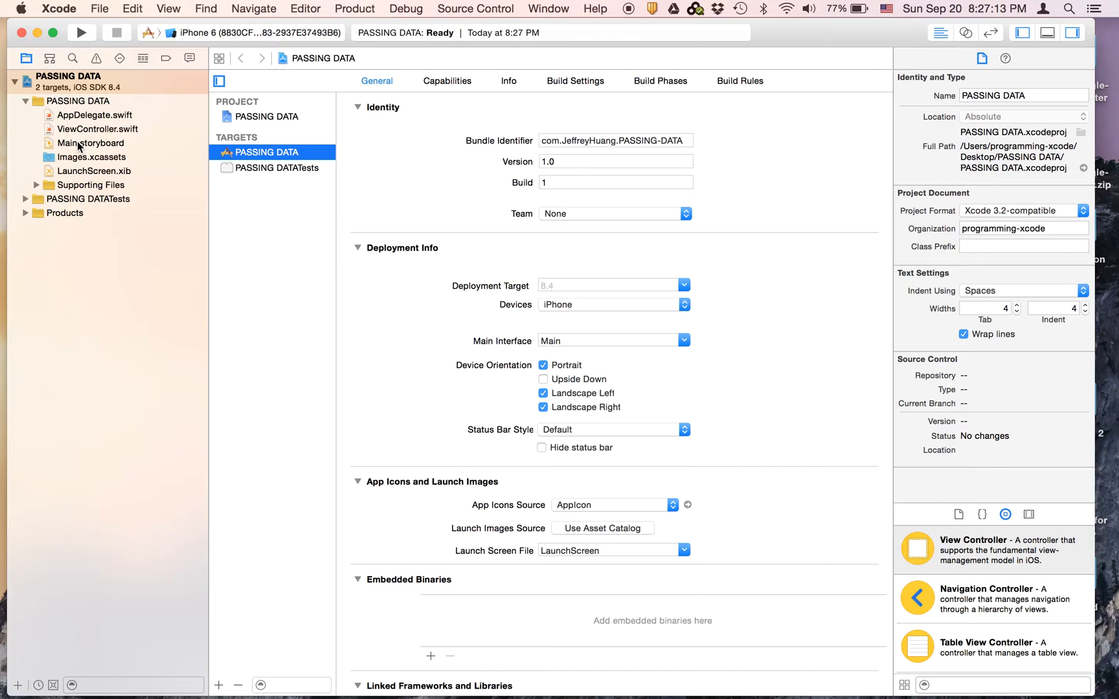
# Restrict Device Orientation to portrait by disabling Landscape Left and Landscape Right.
pyautogui.click(542, 394)
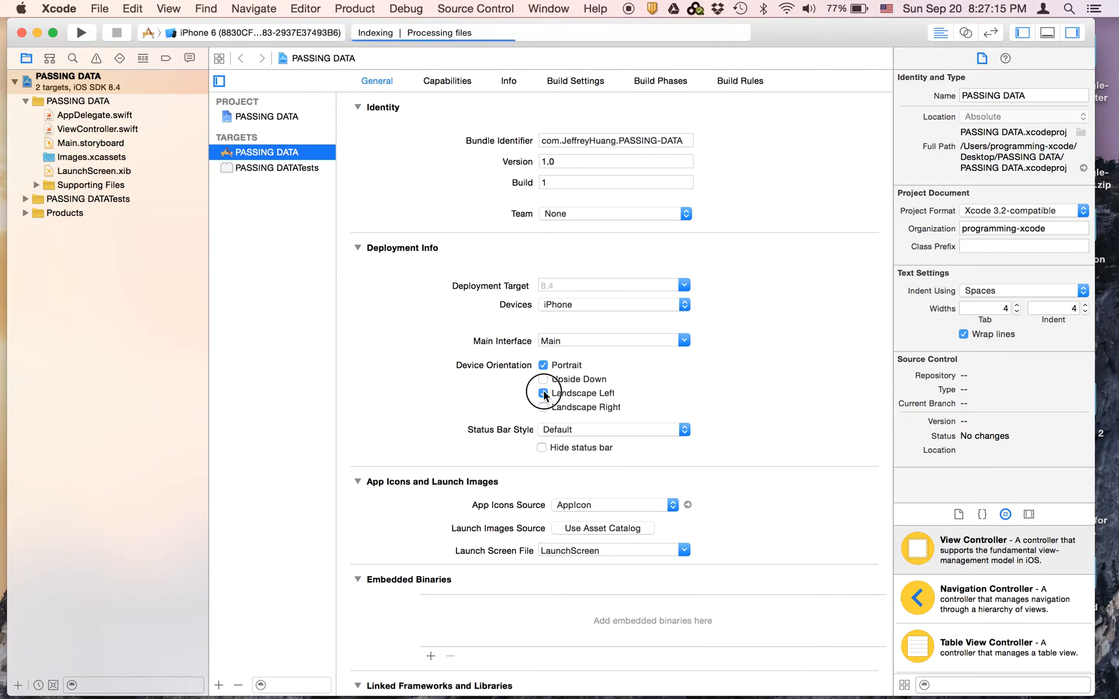
pyautogui.click(543, 394)
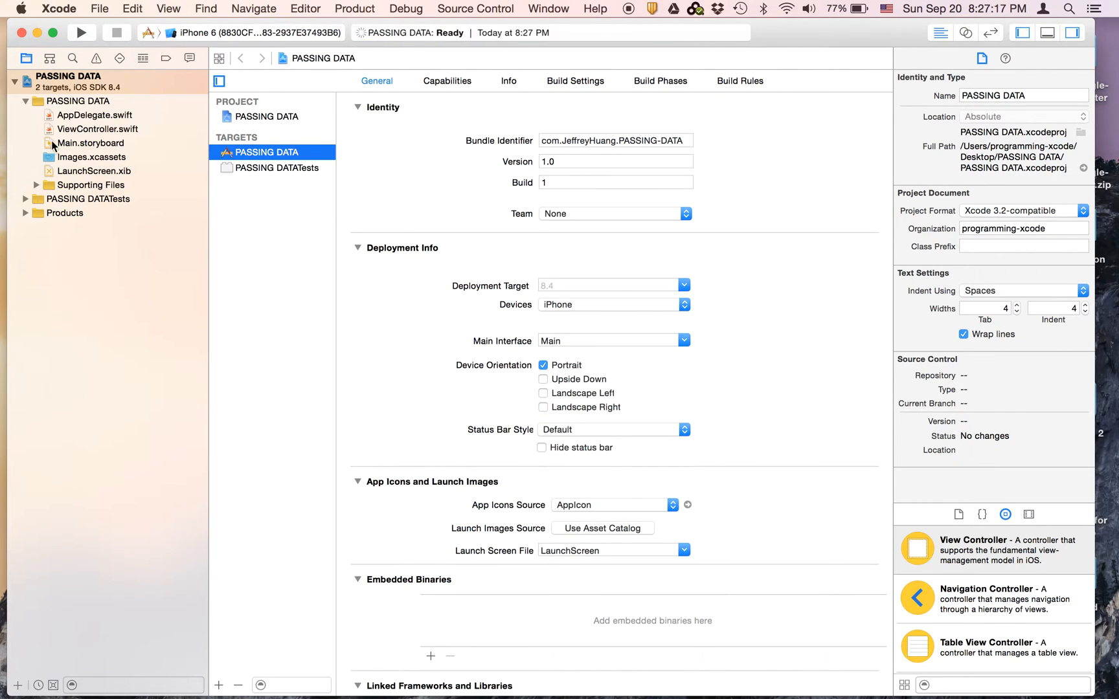
# Lay out a wide text field and a button on the first view in Main.storyboard.
pyautogui.click(89, 142)
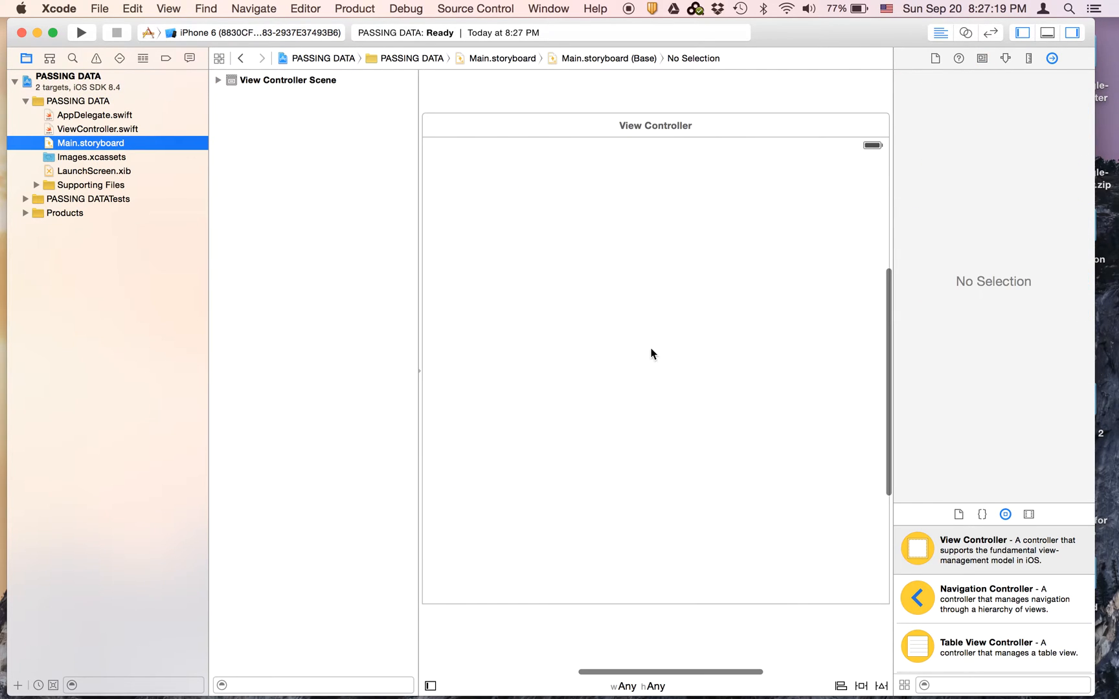
pyautogui.scroll(-3)
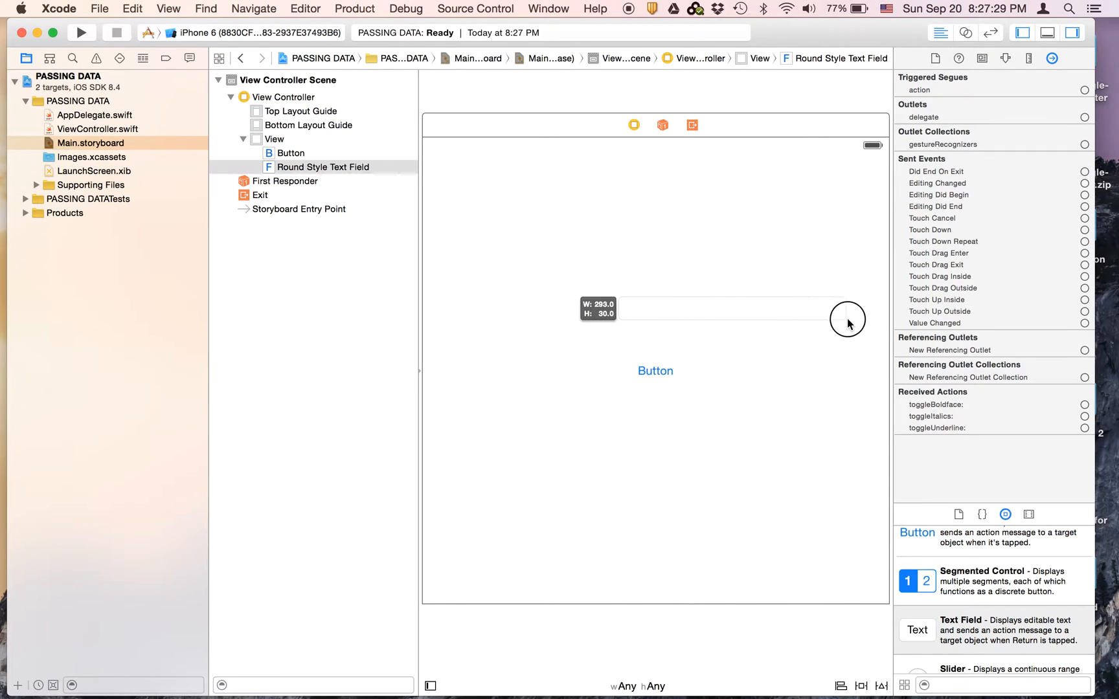
pyautogui.moveTo(656, 277)
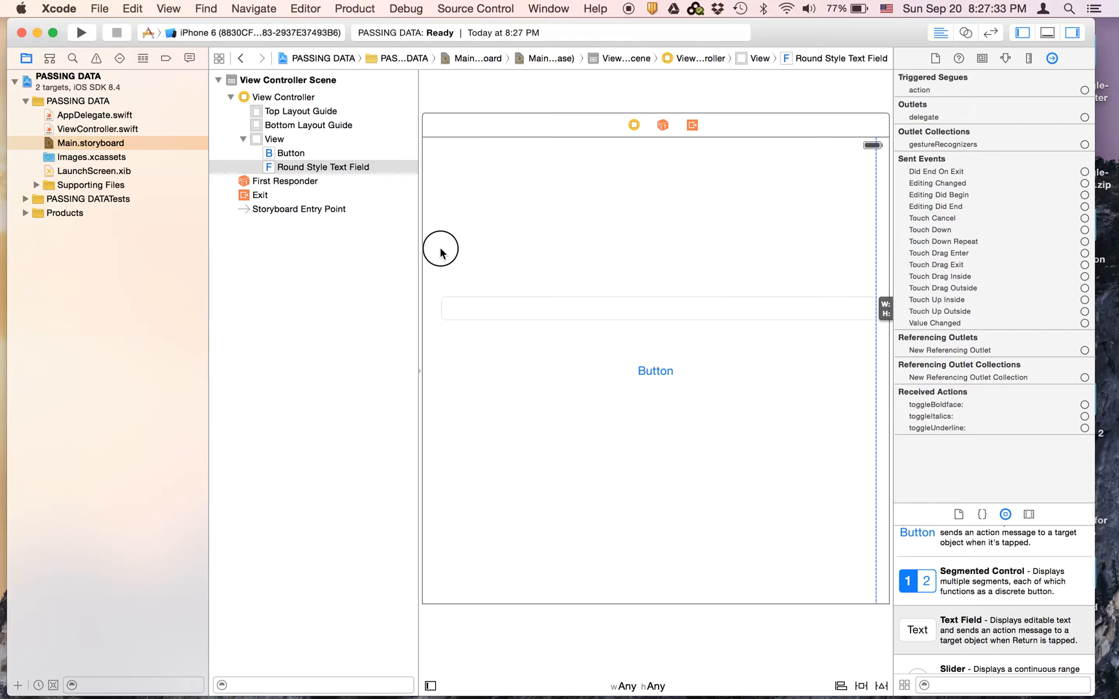
pyautogui.click(654, 308)
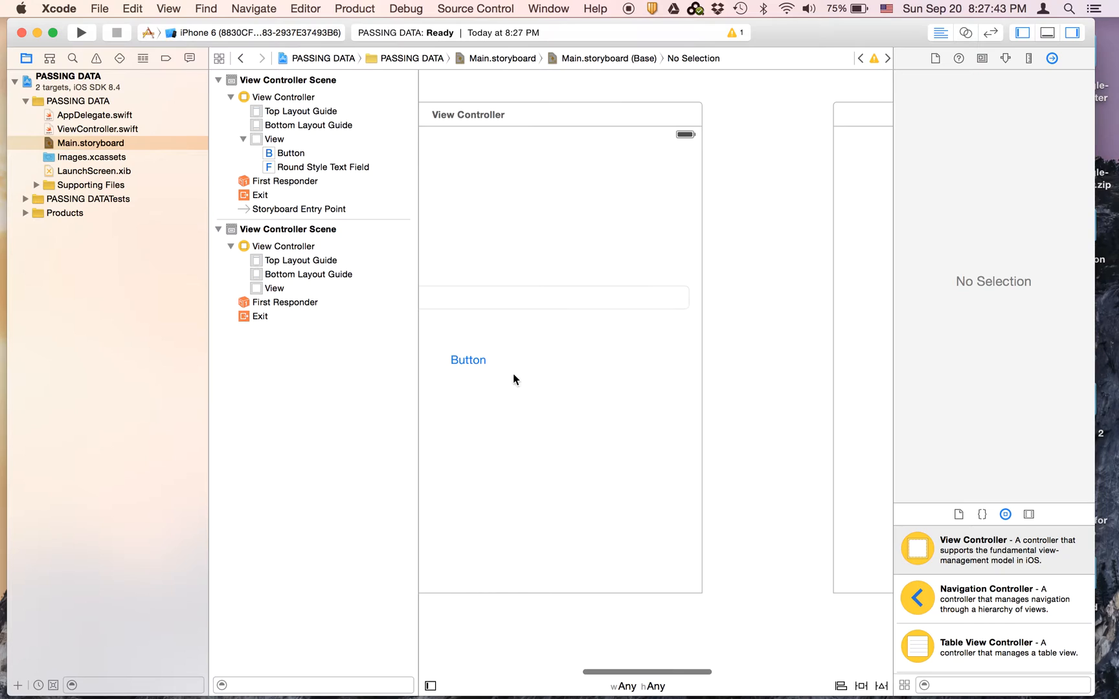
# Retitle the button Pass Data and link it to the new view controller with a show segue.
pyautogui.click(468, 360)
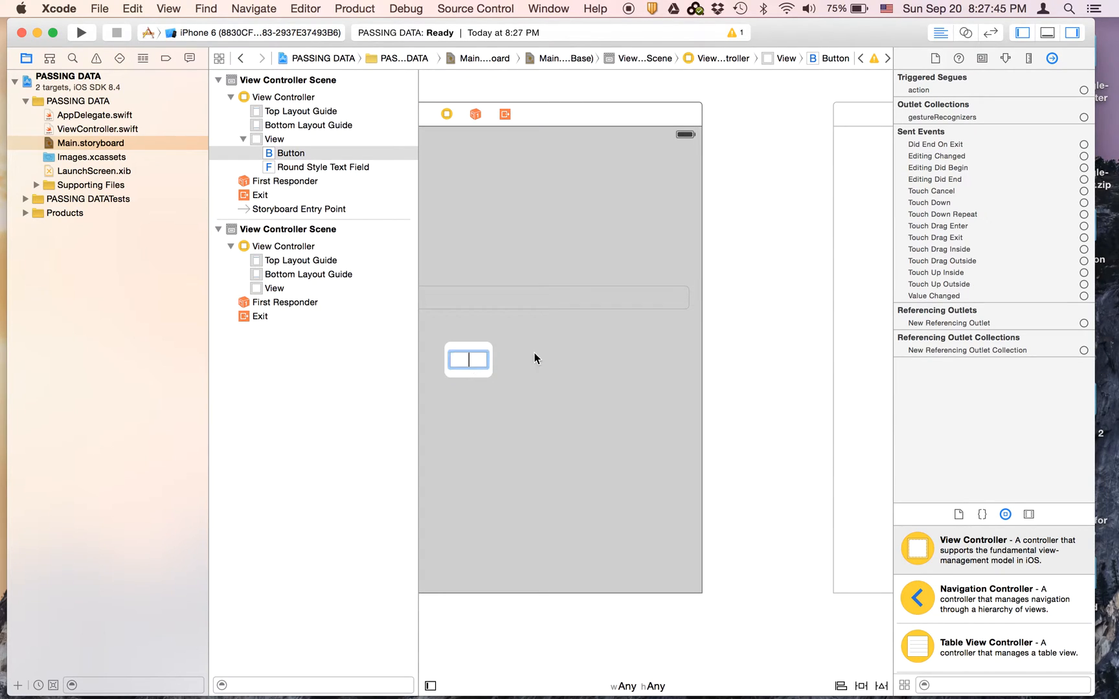
pyautogui.write('Pass Data')
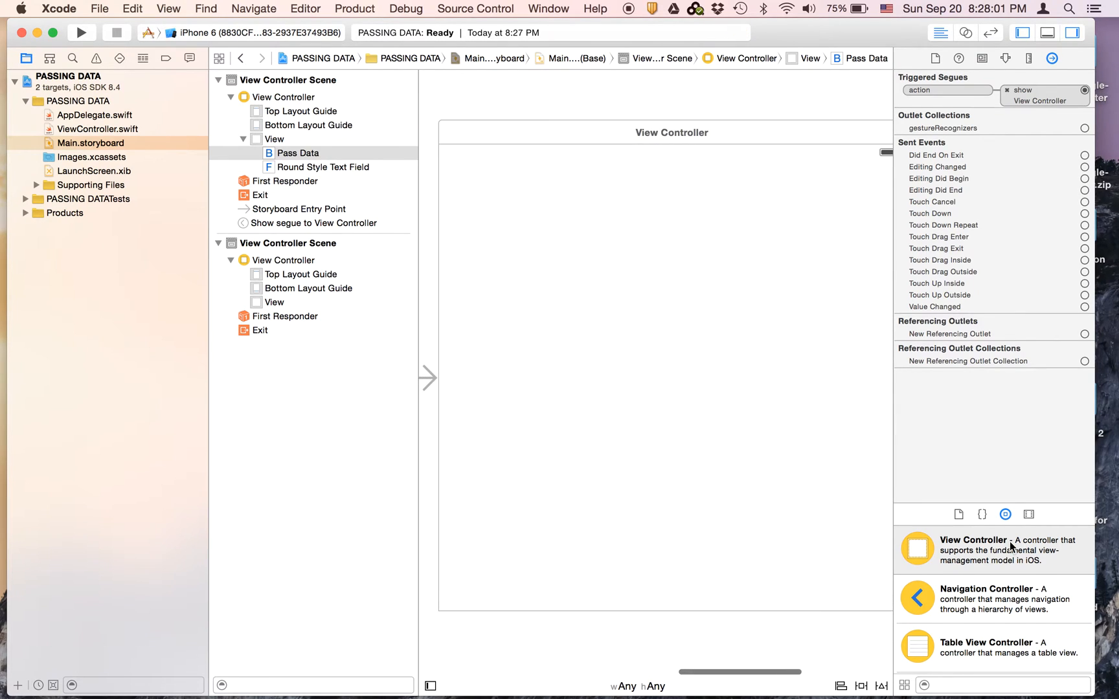
# Add a label to the second view and raise its Lines setting to 7.
pyautogui.scroll(-3)
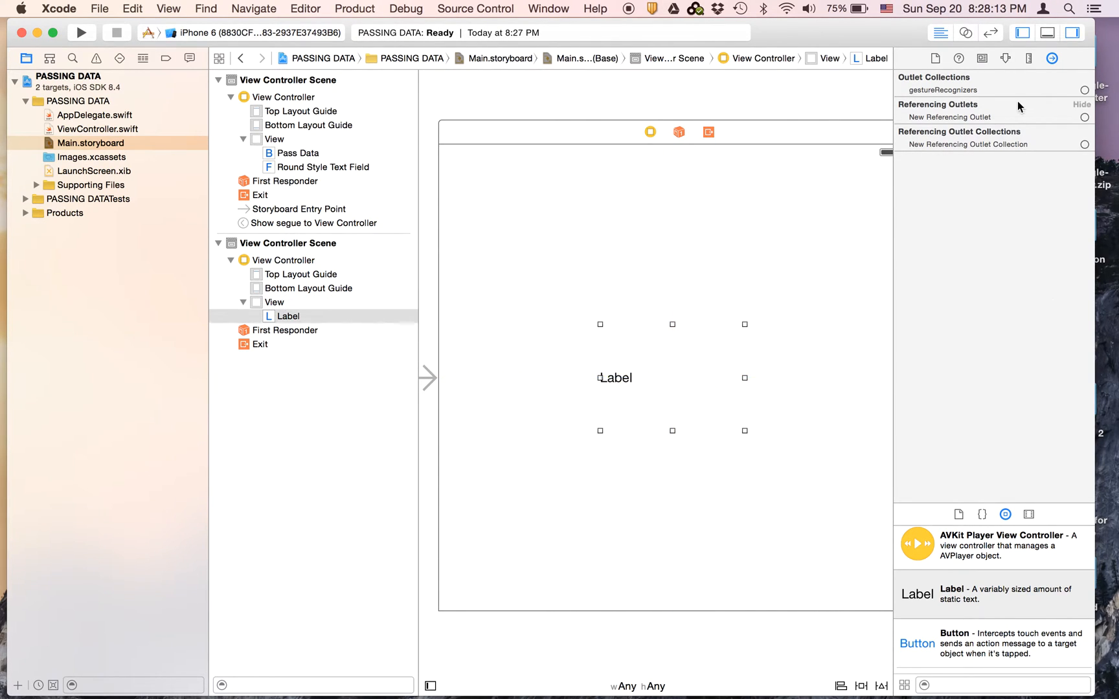
pyautogui.moveTo(971, 65)
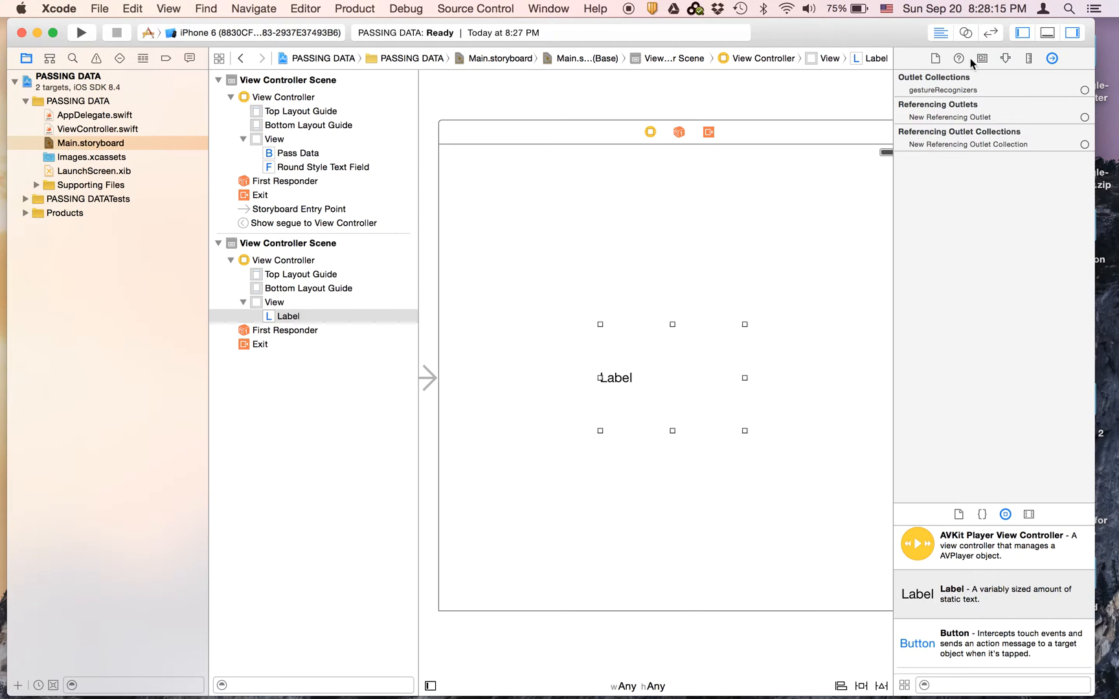
pyautogui.click(1005, 58)
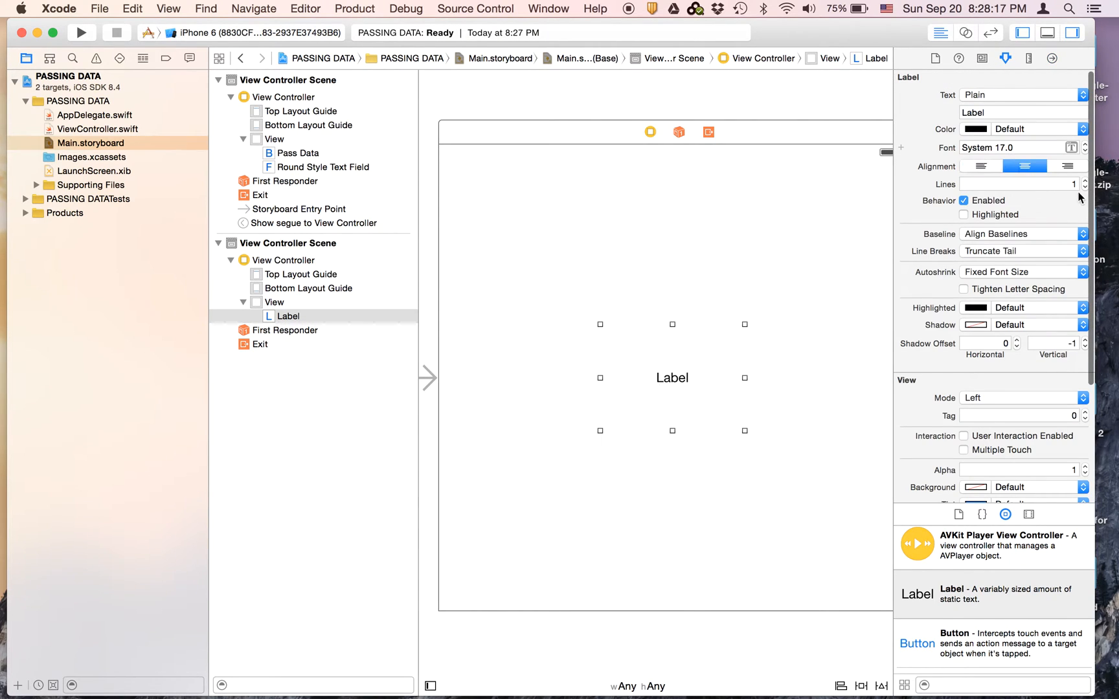
pyautogui.click(1083, 180)
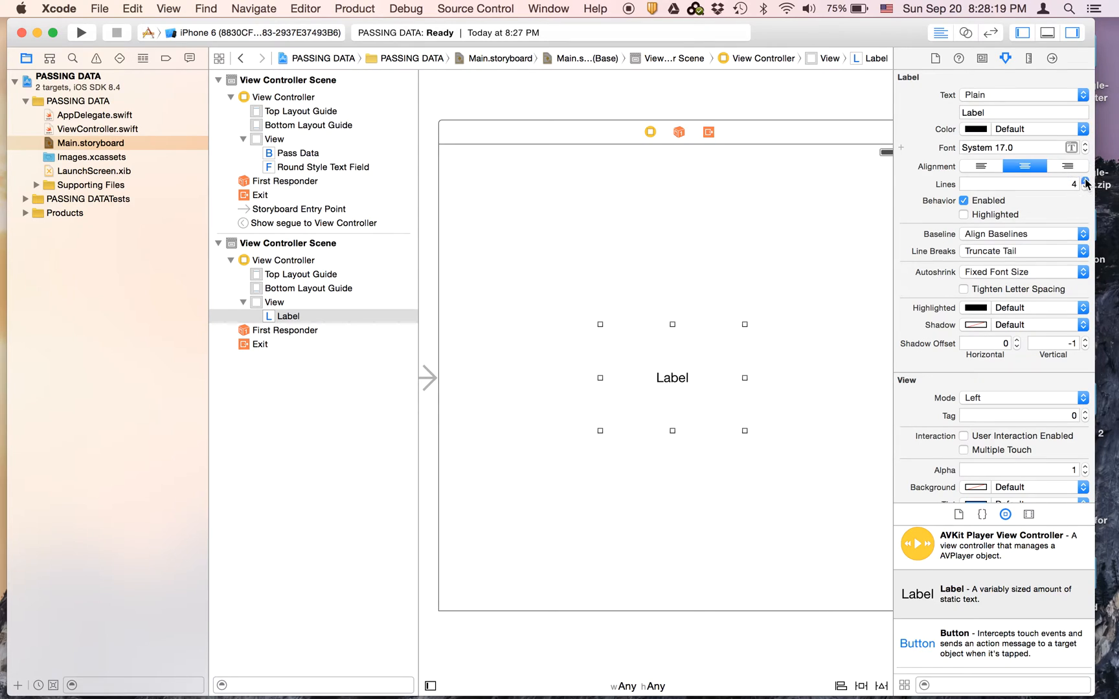
pyautogui.click(1084, 180)
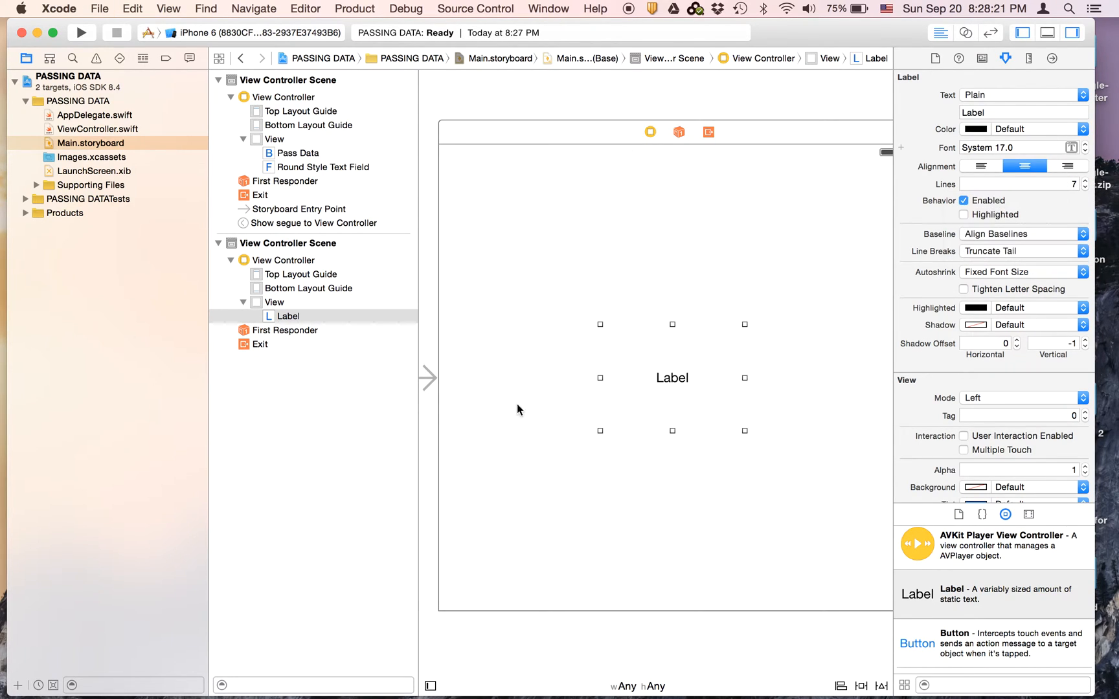
pyautogui.moveTo(460, 358)
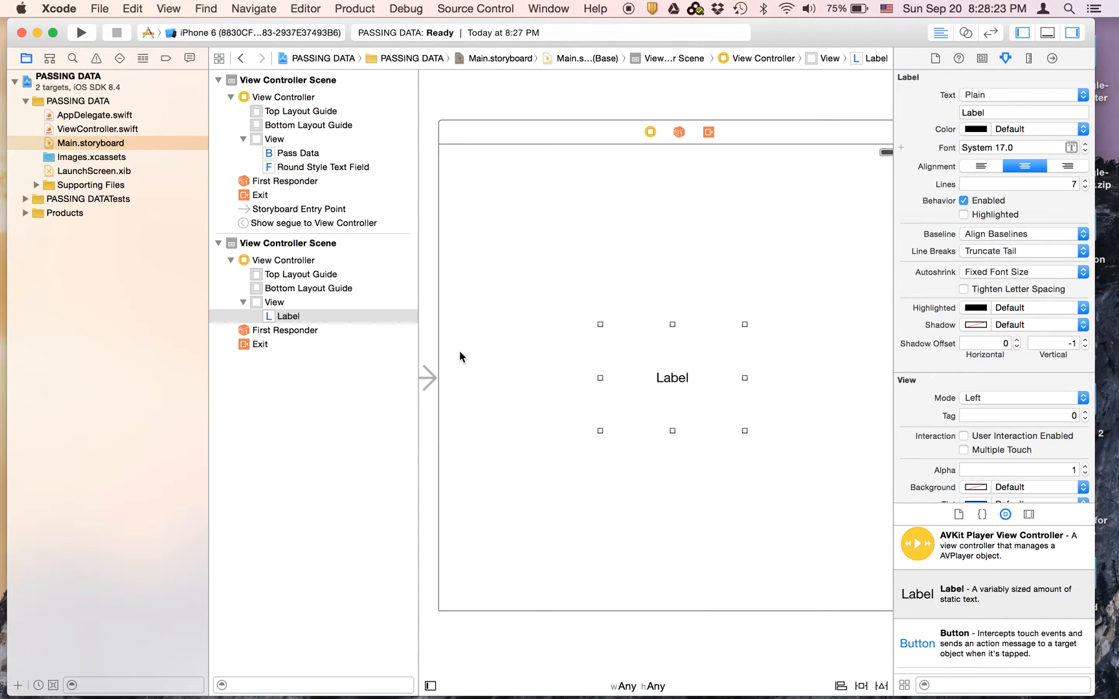
pyautogui.moveTo(528, 390)
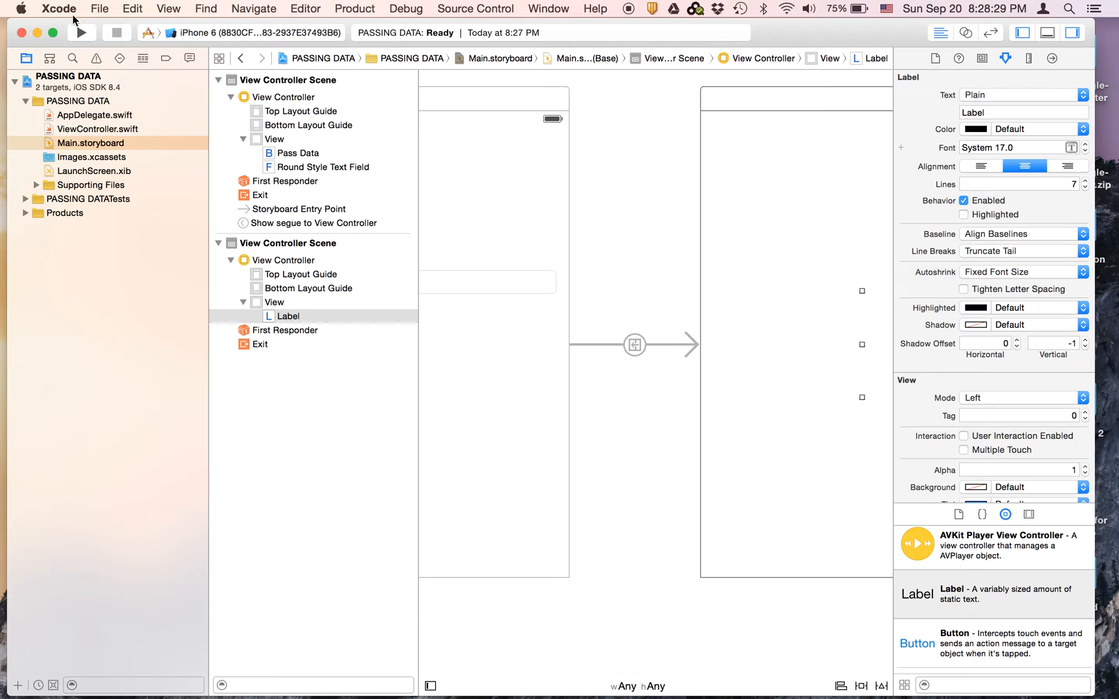
# Add a Cocoa Touch Class file named ViewTwo to the PASSING DATA project.
pyautogui.click(100, 7)
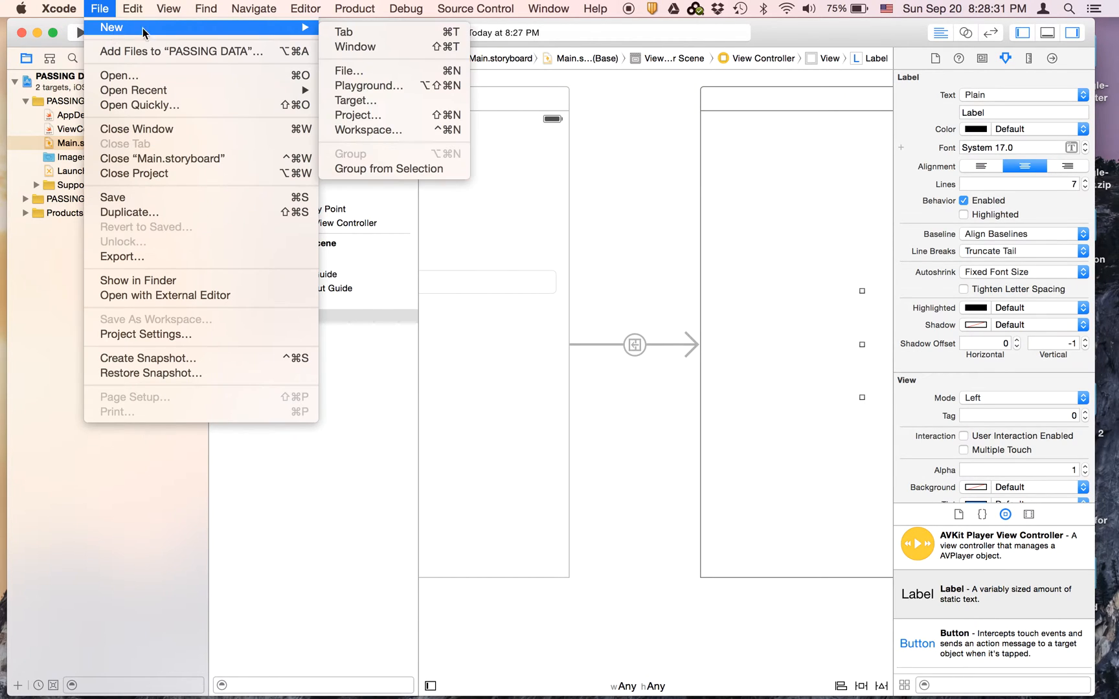
pyautogui.moveTo(355, 75)
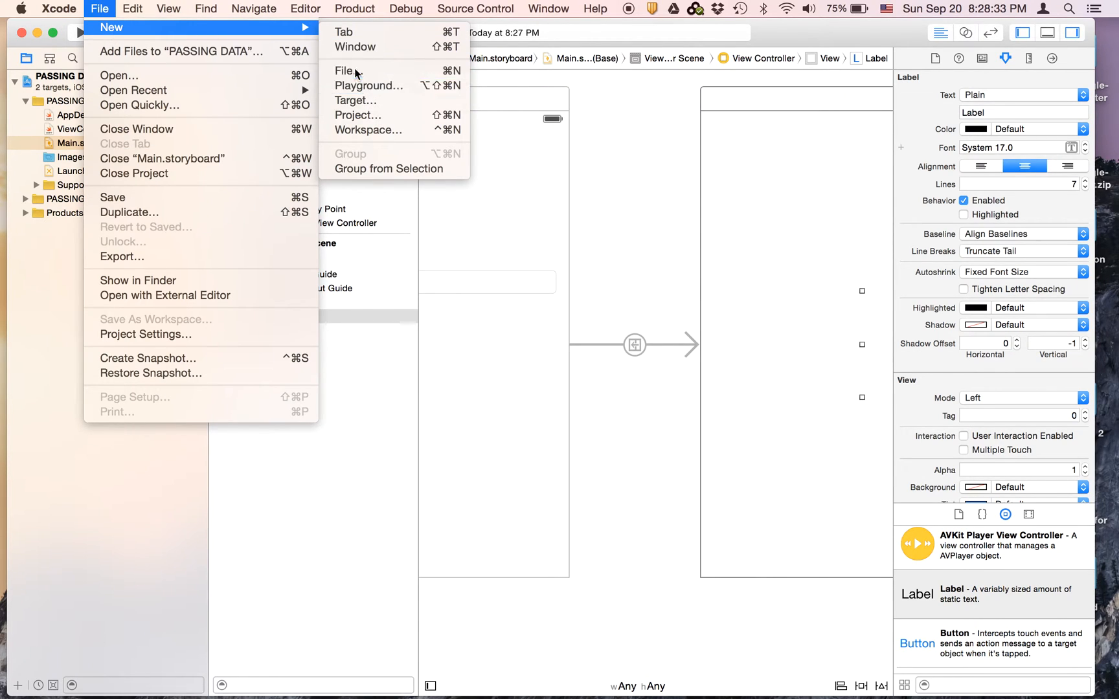
pyautogui.click(344, 71)
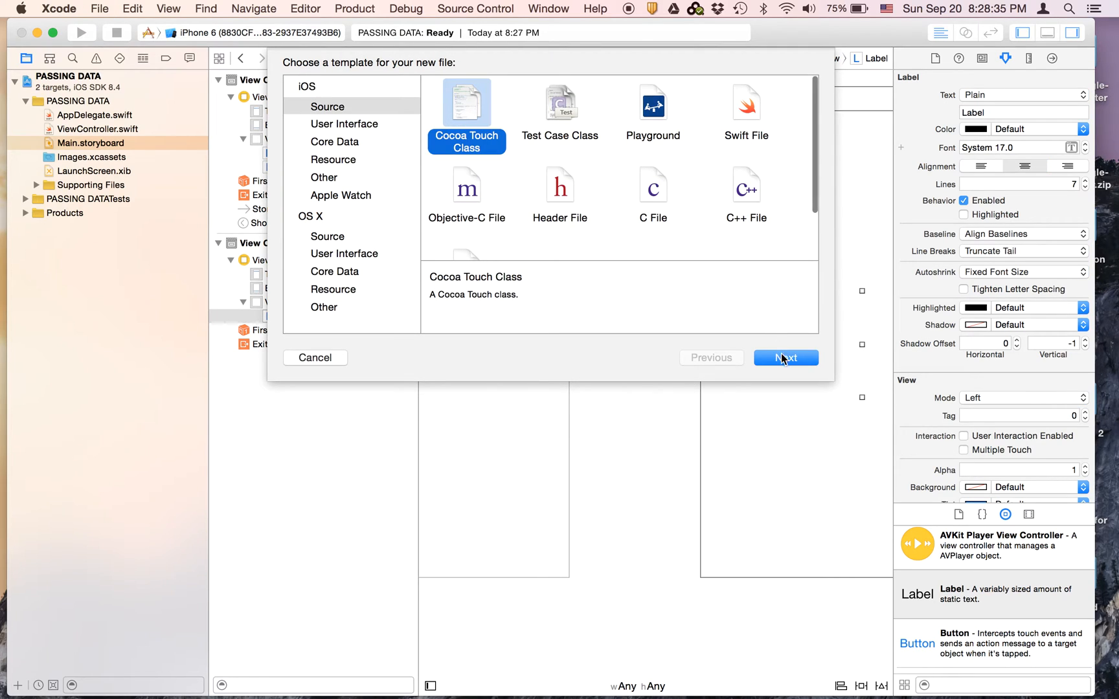
pyautogui.click(785, 358)
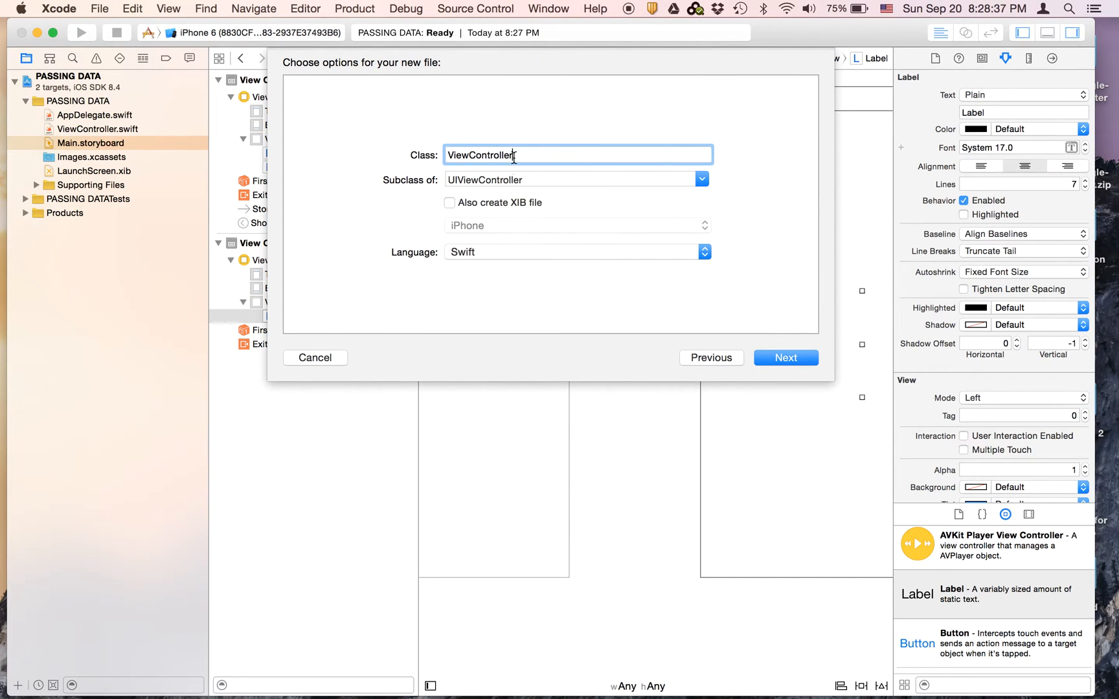
pyautogui.press('backspace')
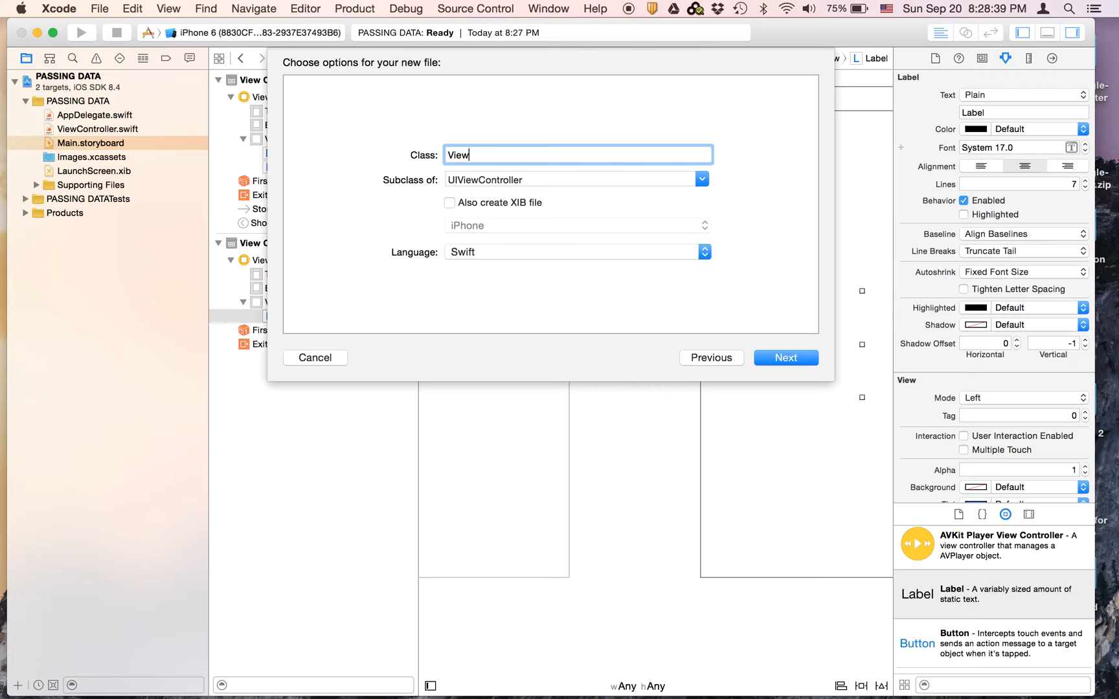
pyautogui.write('T')
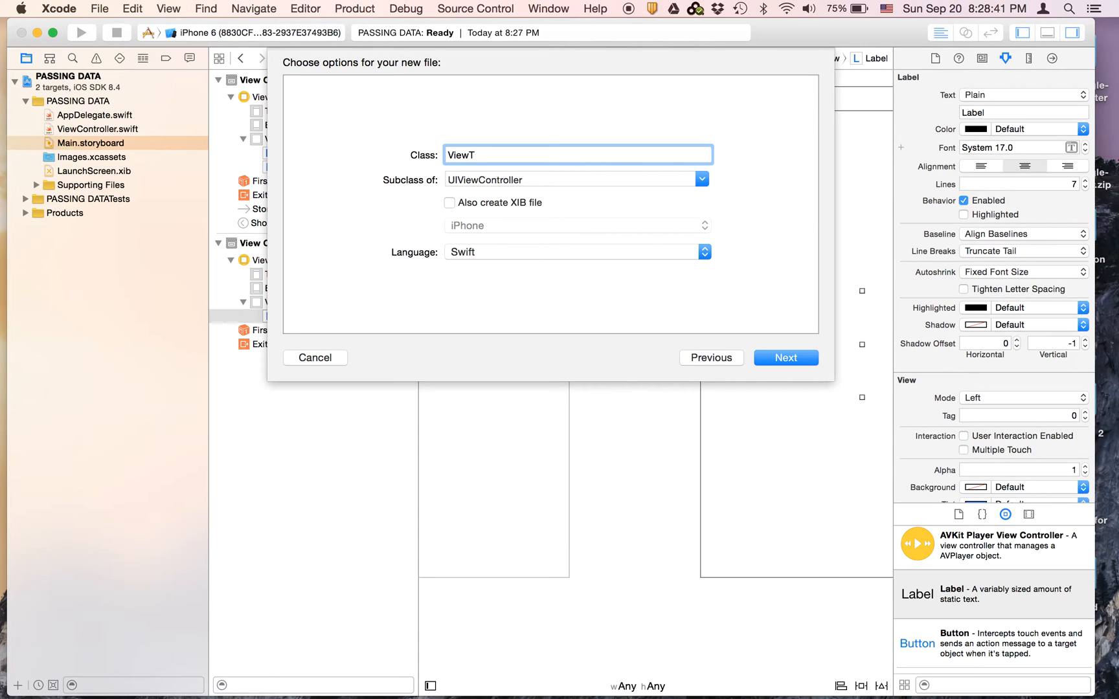
pyautogui.write('wo')
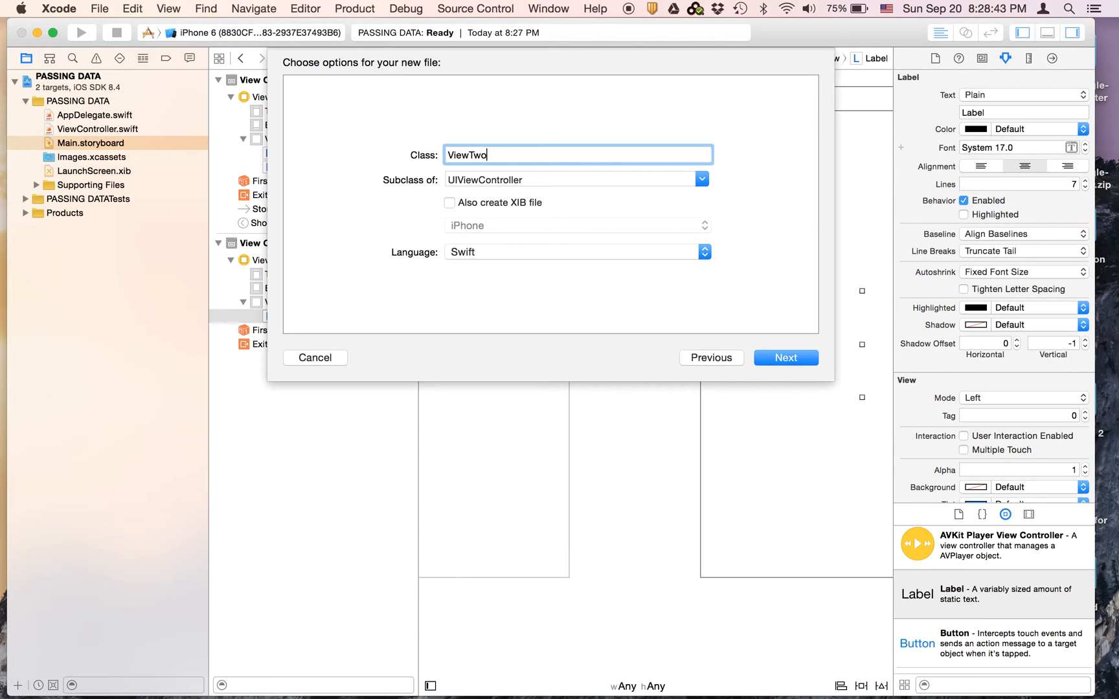
pyautogui.click(785, 358)
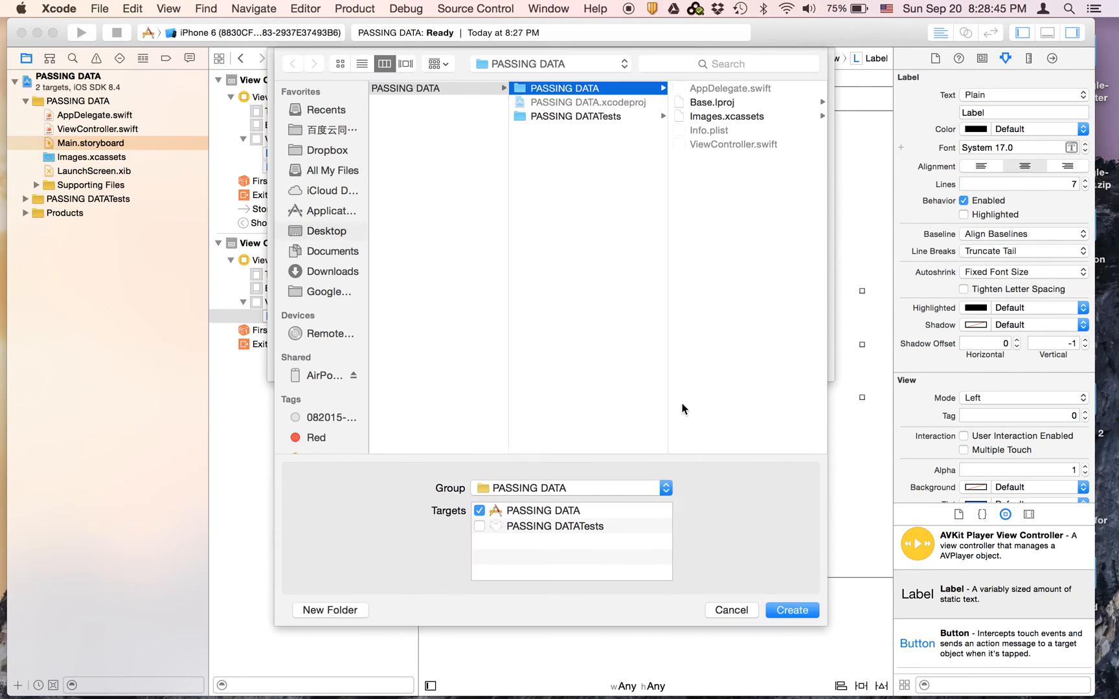
pyautogui.click(791, 610)
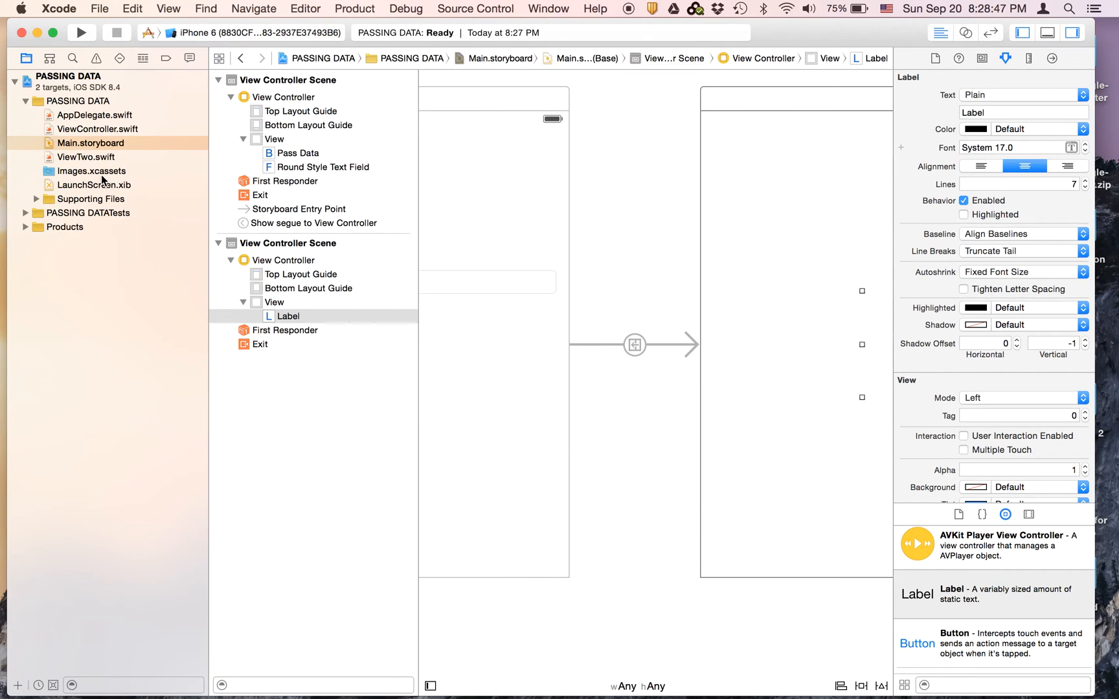
# Assign ViewTwo as the custom class of the second view controller in the Identity inspector.
pyautogui.click(219, 79)
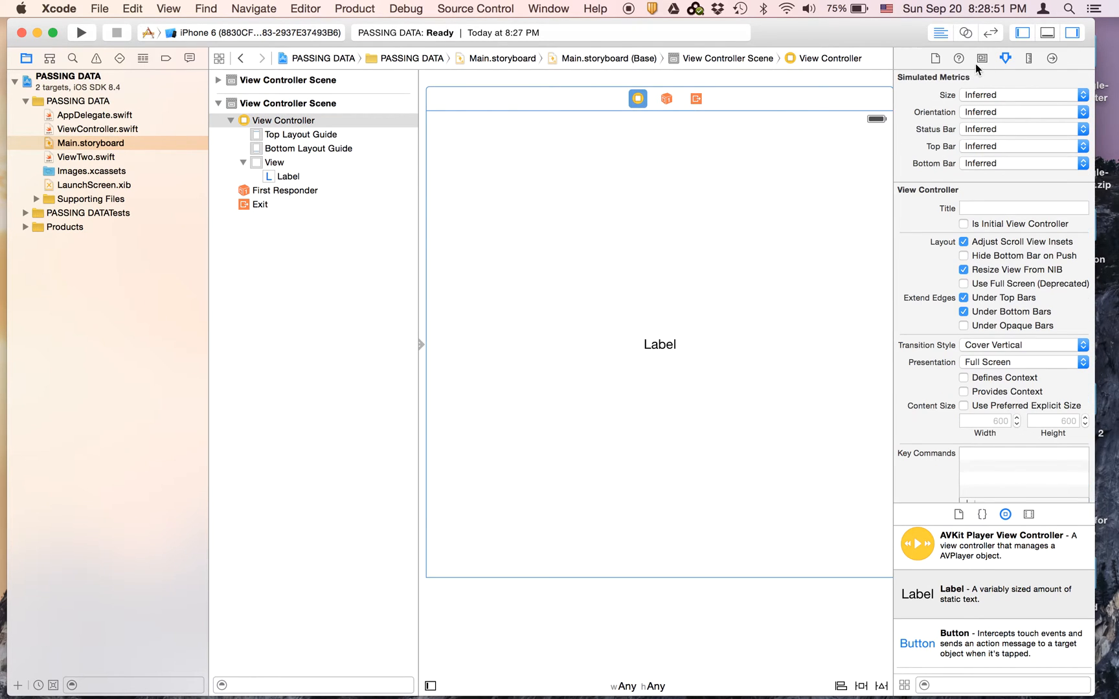
pyautogui.click(982, 59)
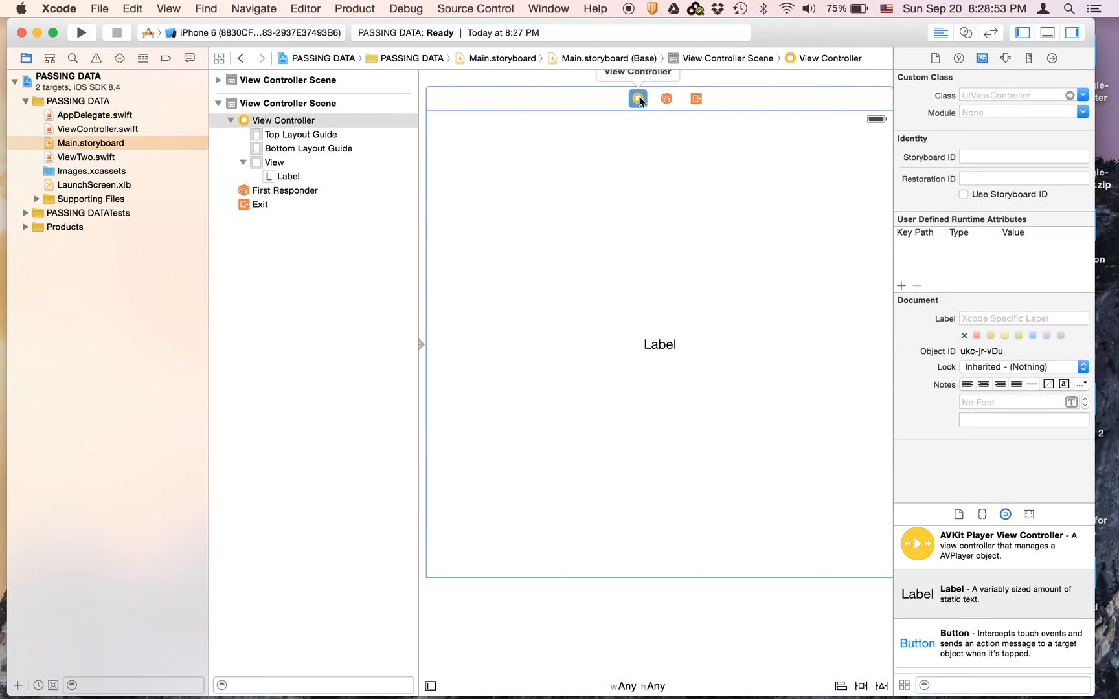
pyautogui.click(1081, 95)
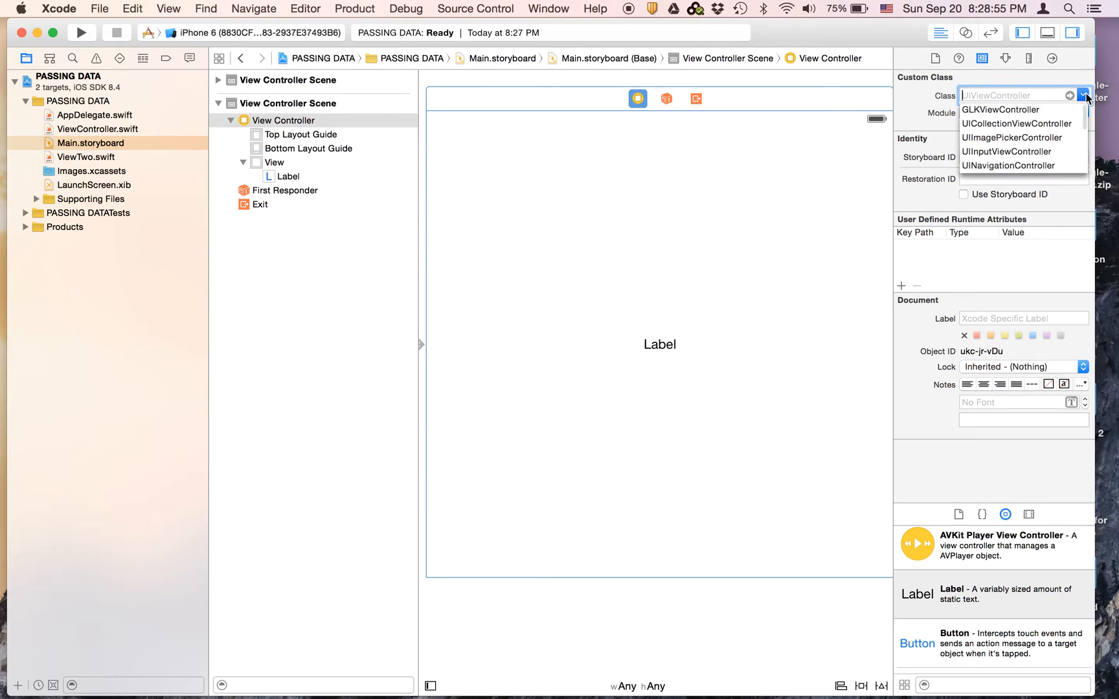
pyautogui.scroll(-3)
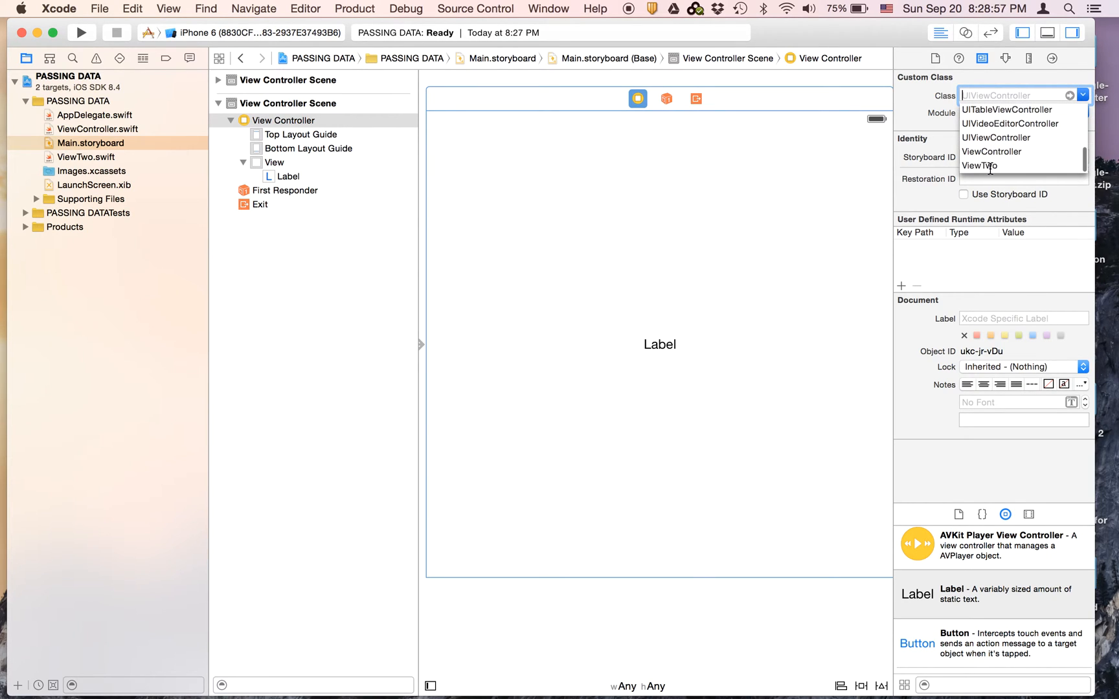
pyautogui.click(978, 164)
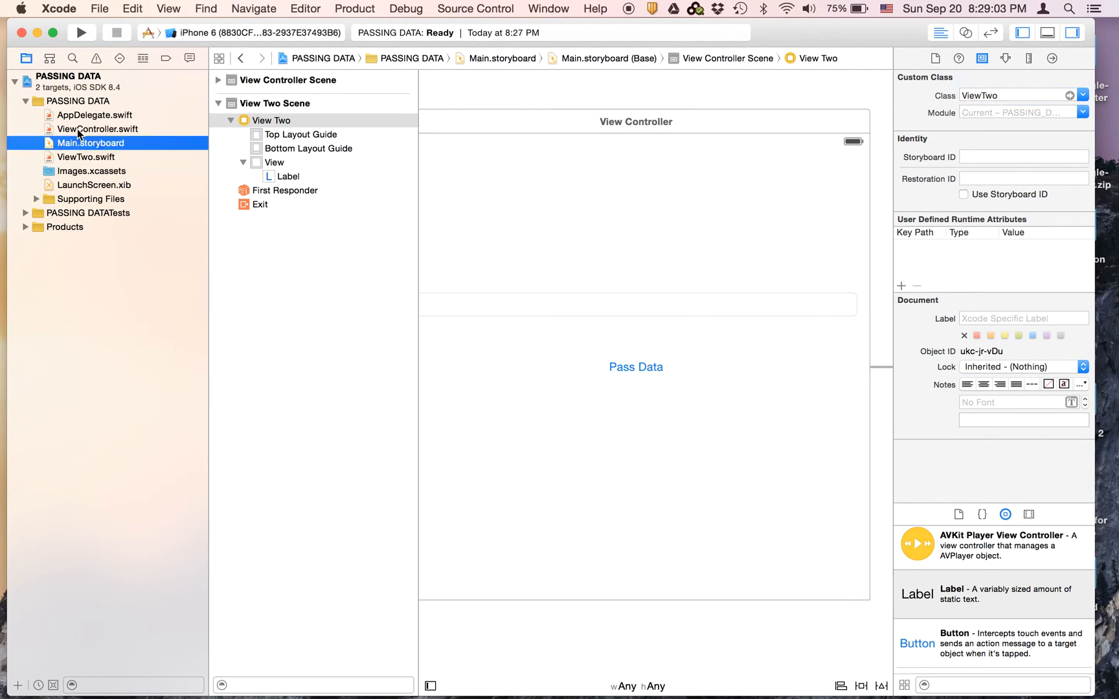
pyautogui.click(97, 129)
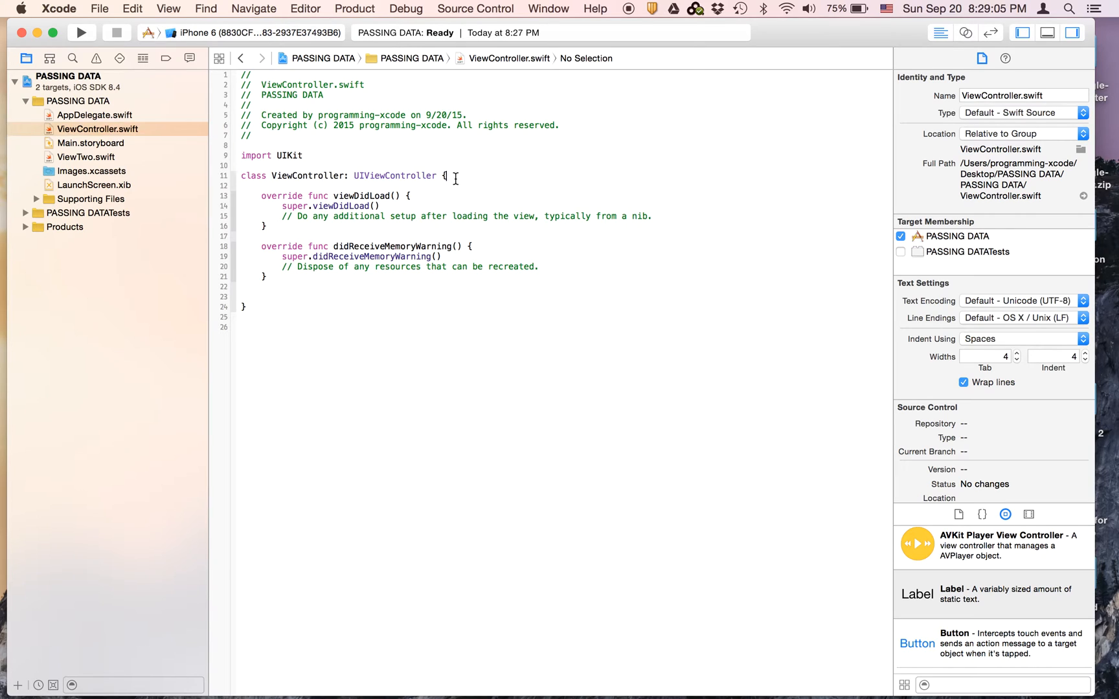
pyautogui.write('@')
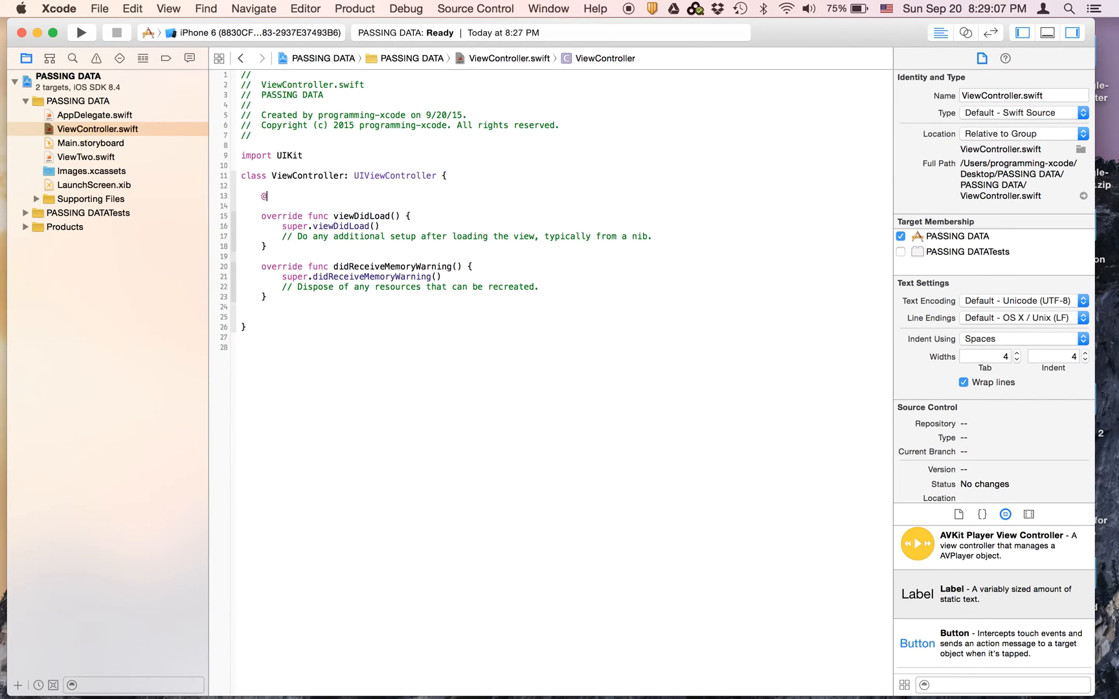
pyautogui.write('iB')
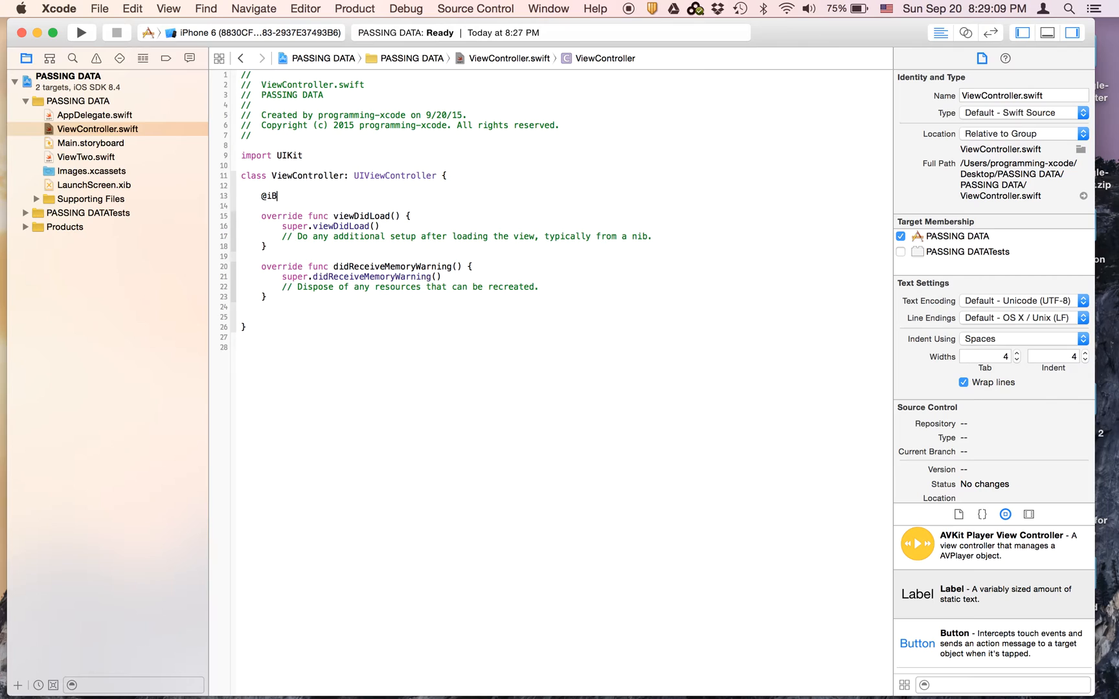
pyautogui.write('BOutlet')
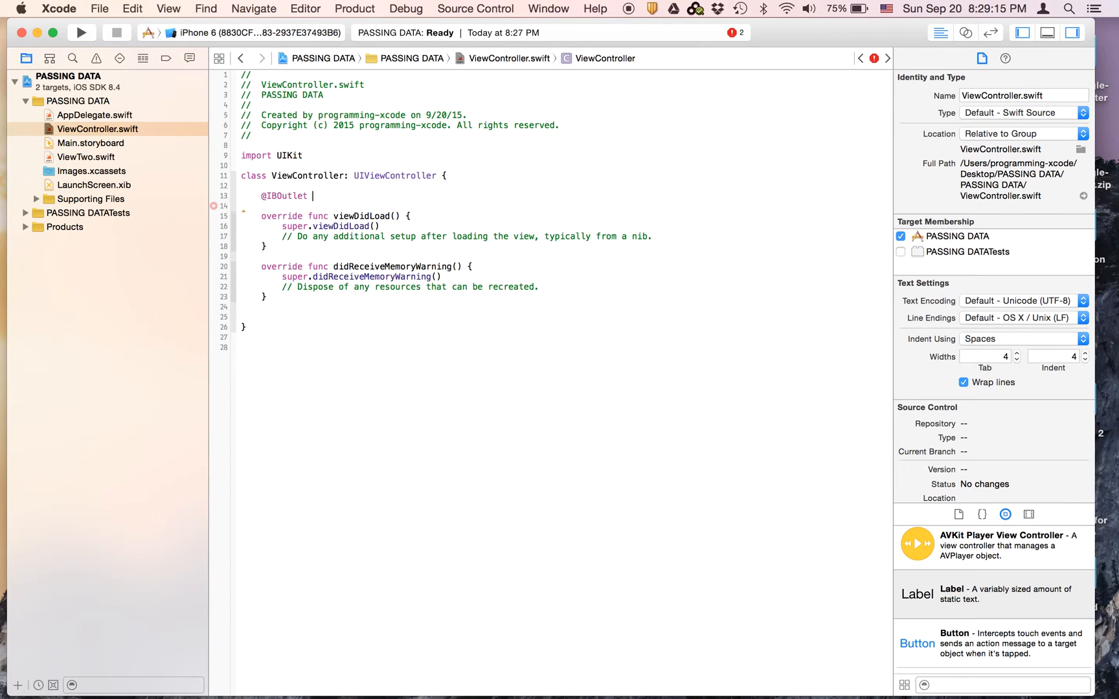
pyautogui.write('var')
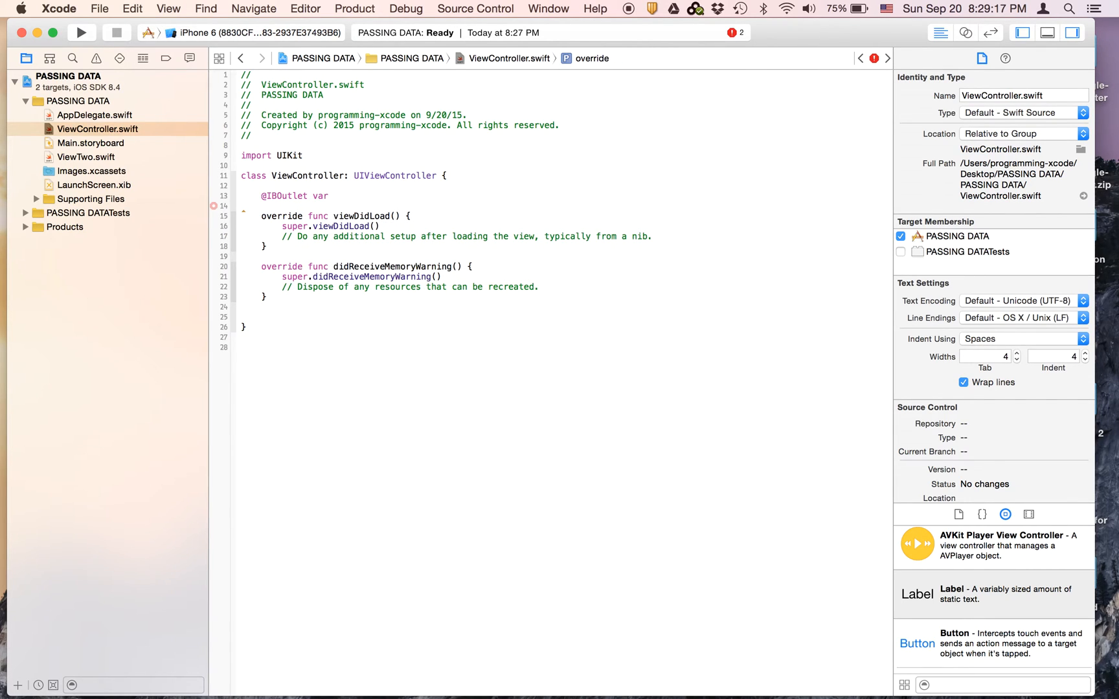
pyautogui.write('txtf')
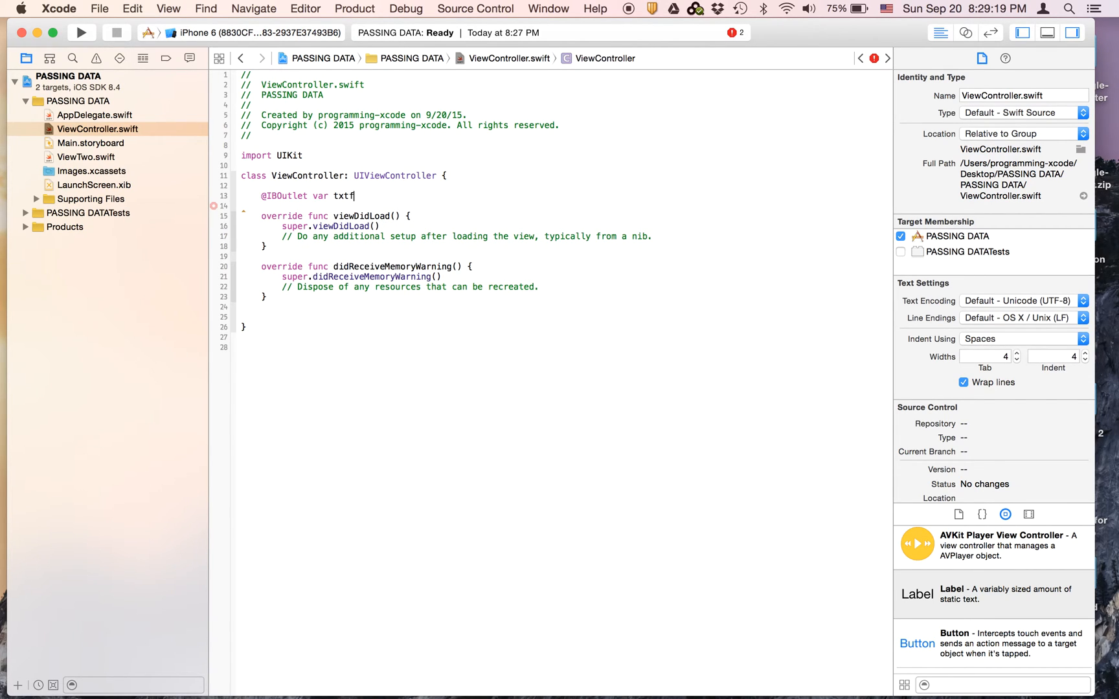
pyautogui.write('ield: UITextField!')
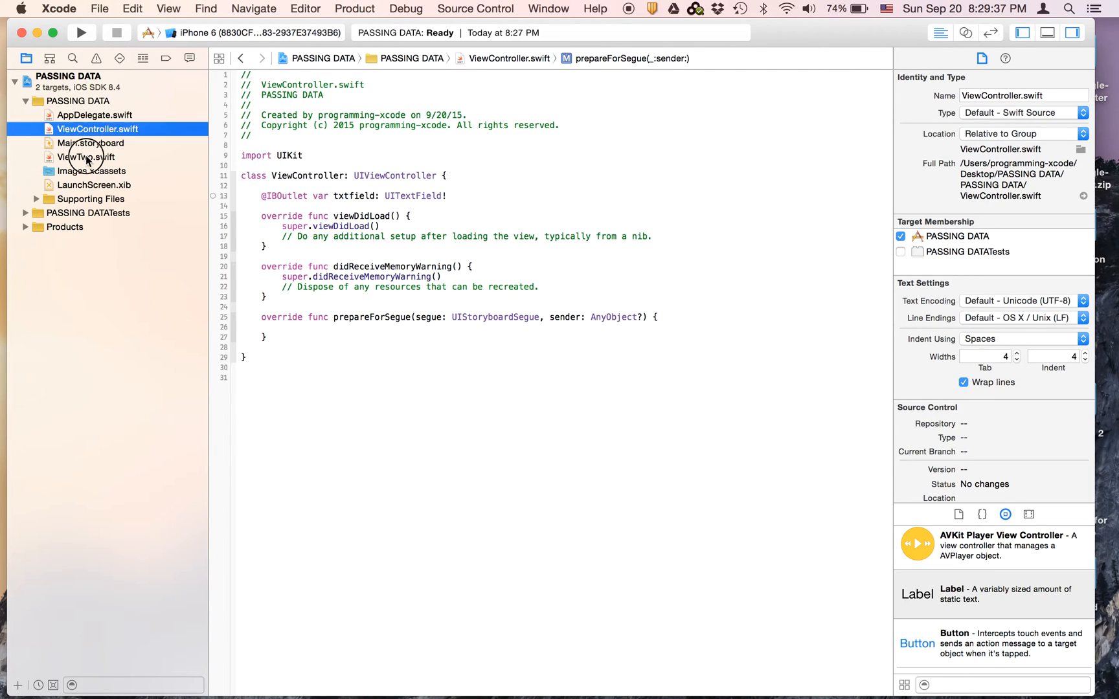
pyautogui.click(87, 157)
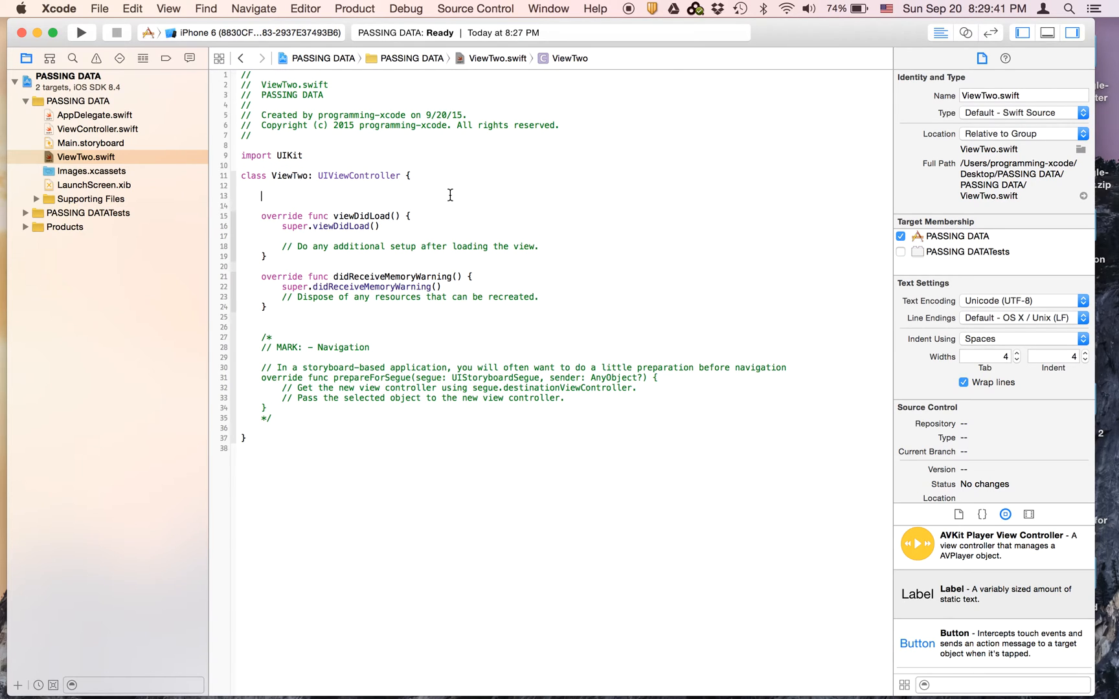
pyautogui.write('@IBOutlet')
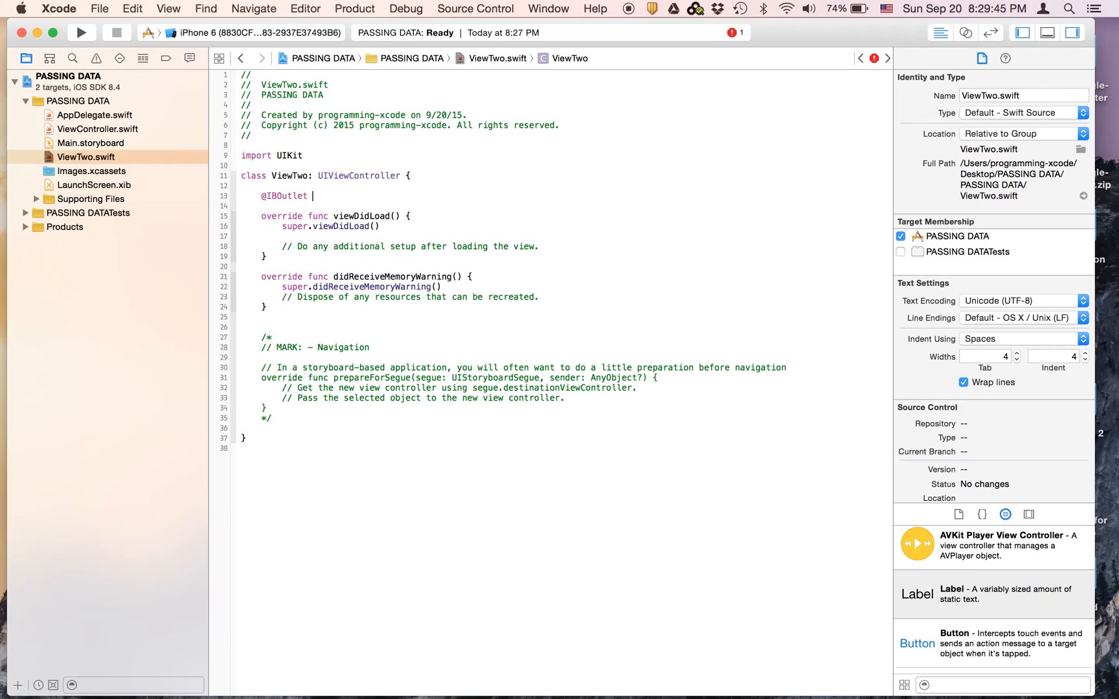
pyautogui.write('var label')
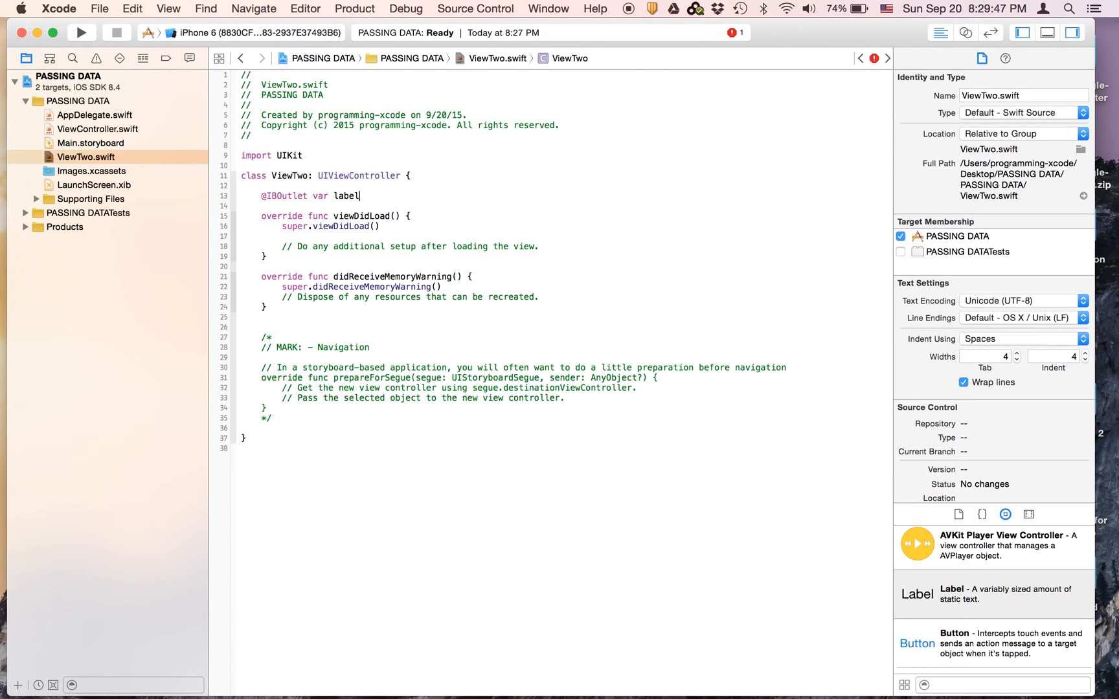
pyautogui.write(': UILabel!')
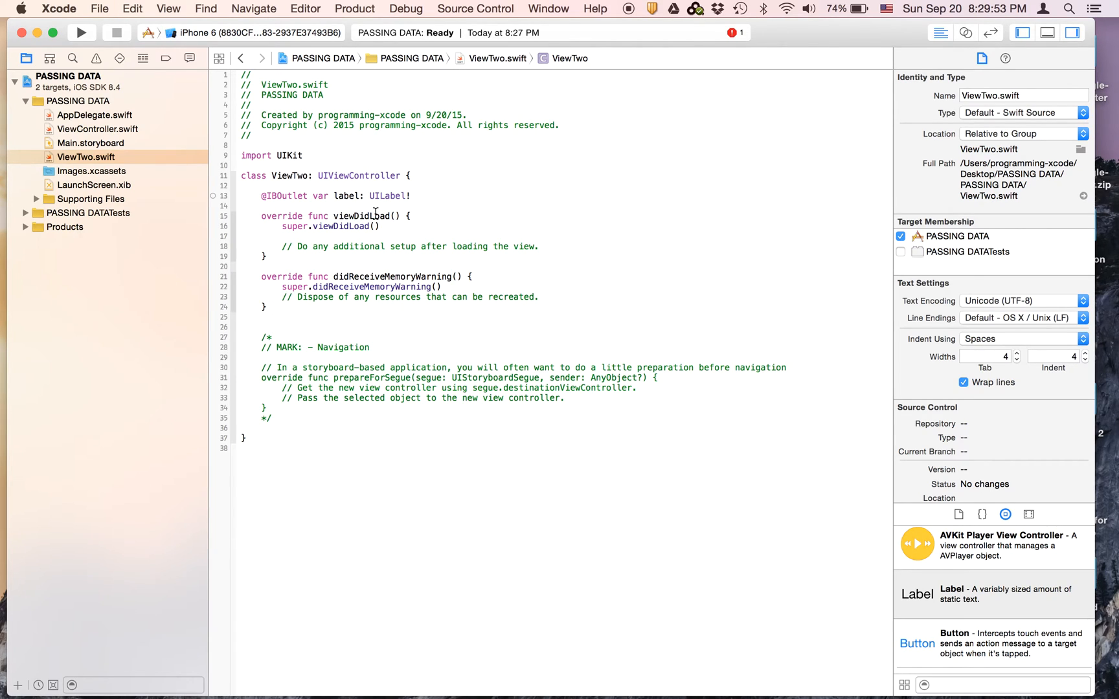
# Add a var labeltext = String() property to ViewTwo and return to Main.storyboard.
pyautogui.write('var')
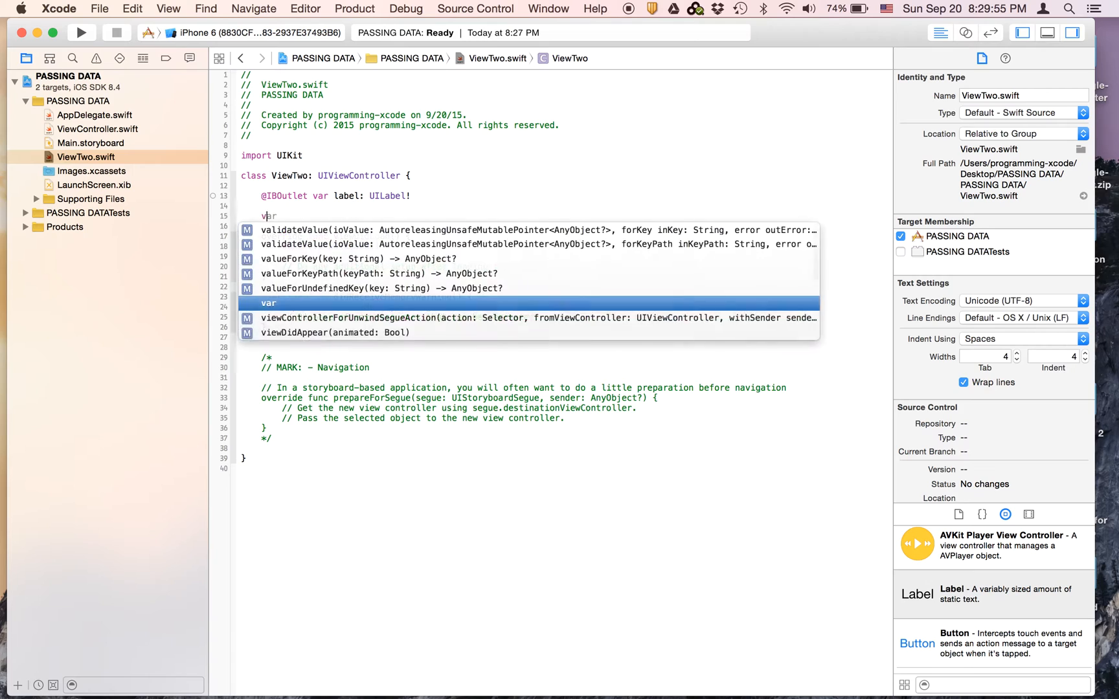
pyautogui.write('l')
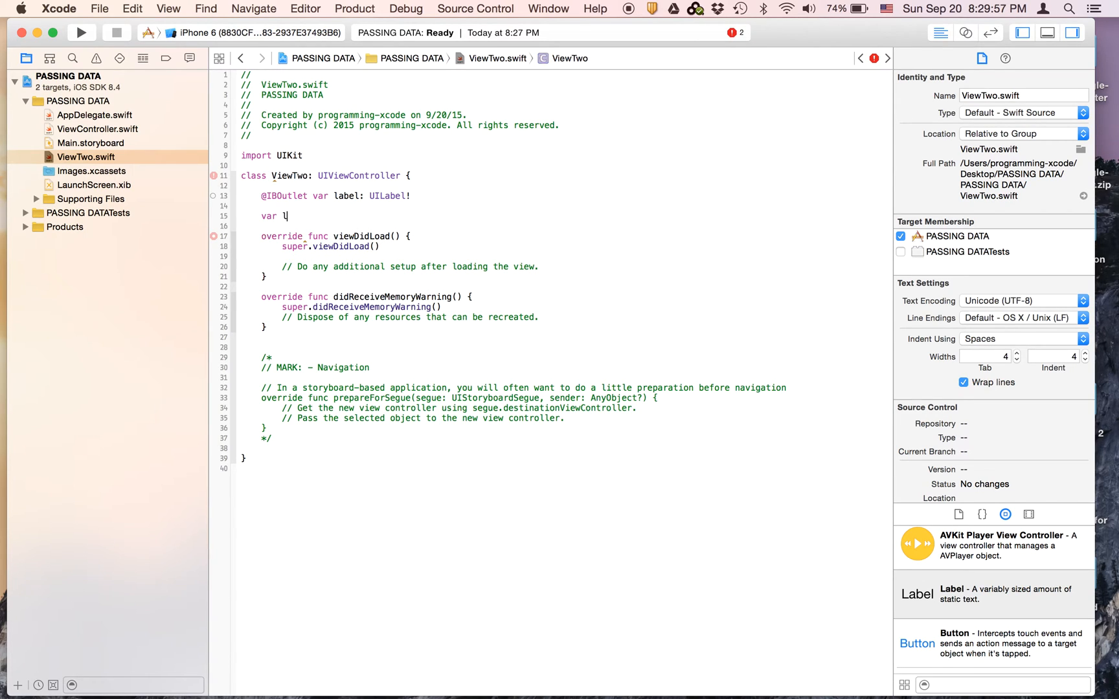
pyautogui.write('labelTe')
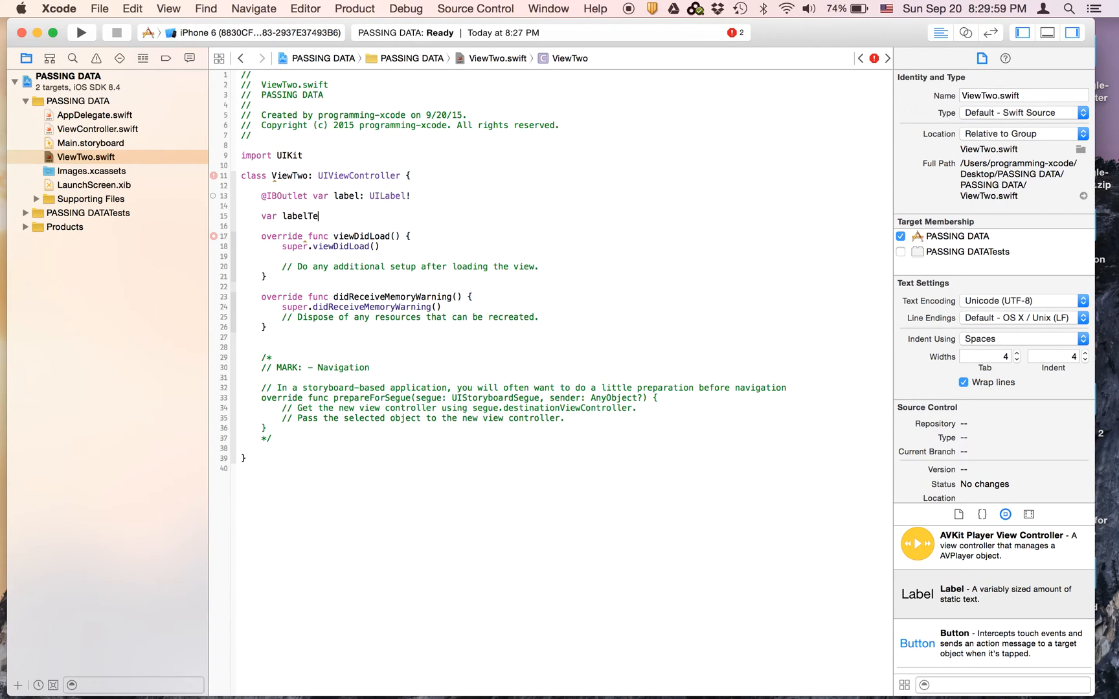
pyautogui.write('xt = String(')
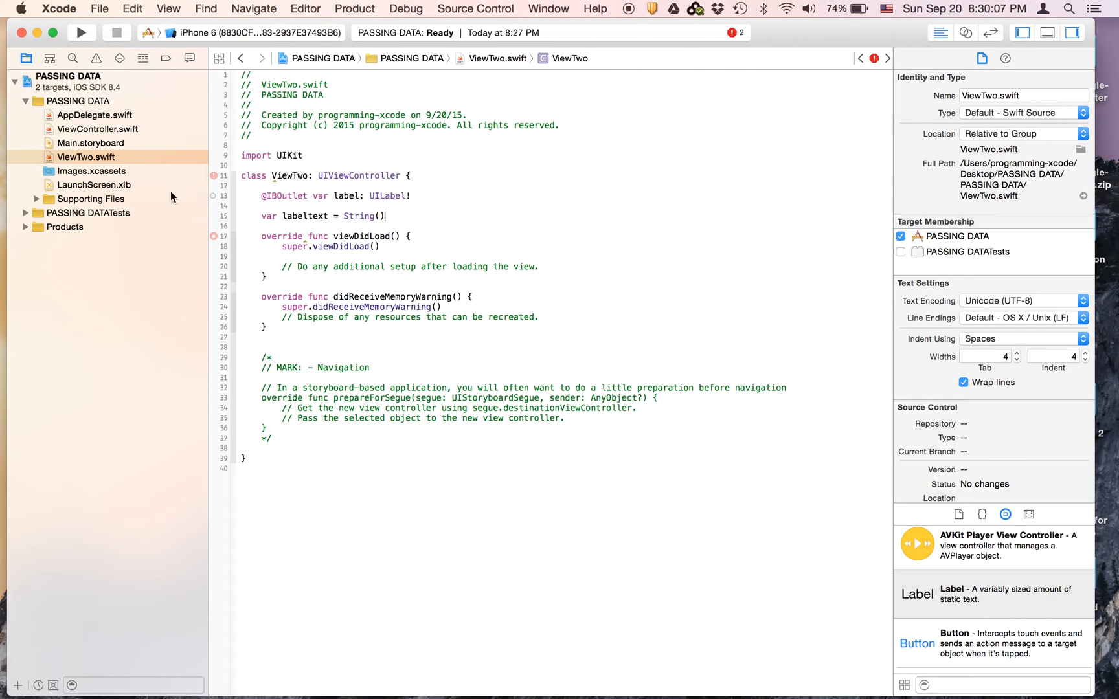
pyautogui.click(90, 143)
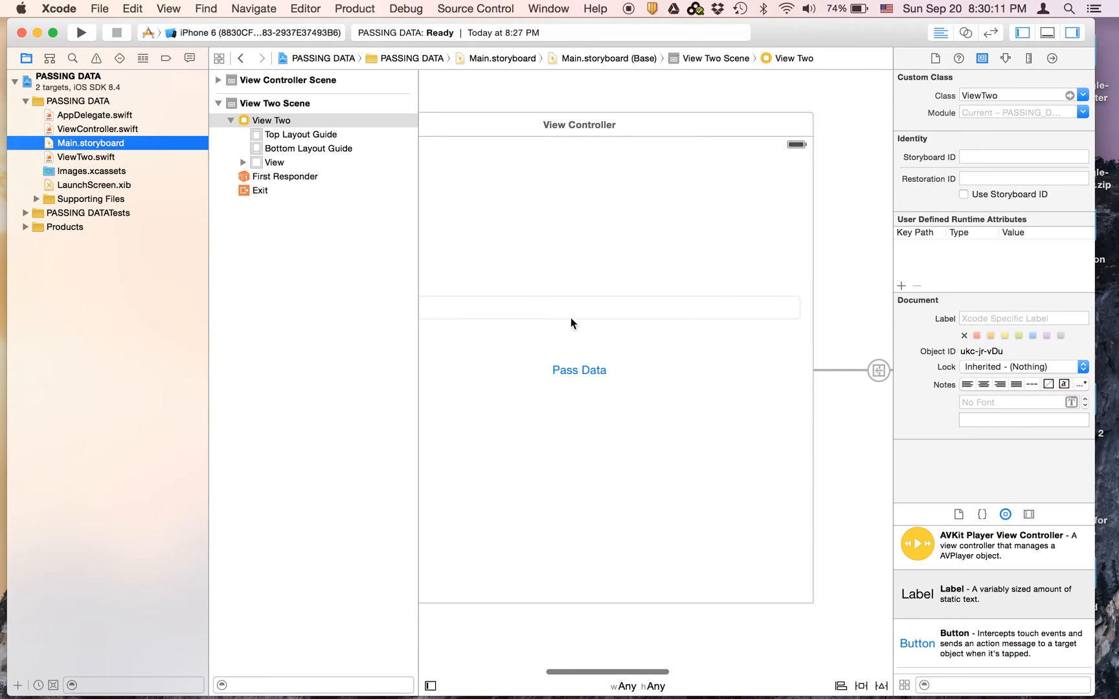
# Wire the text field to txtfield and the View Two Label to label, then reopen ViewController.swift.
pyautogui.click(328, 165)
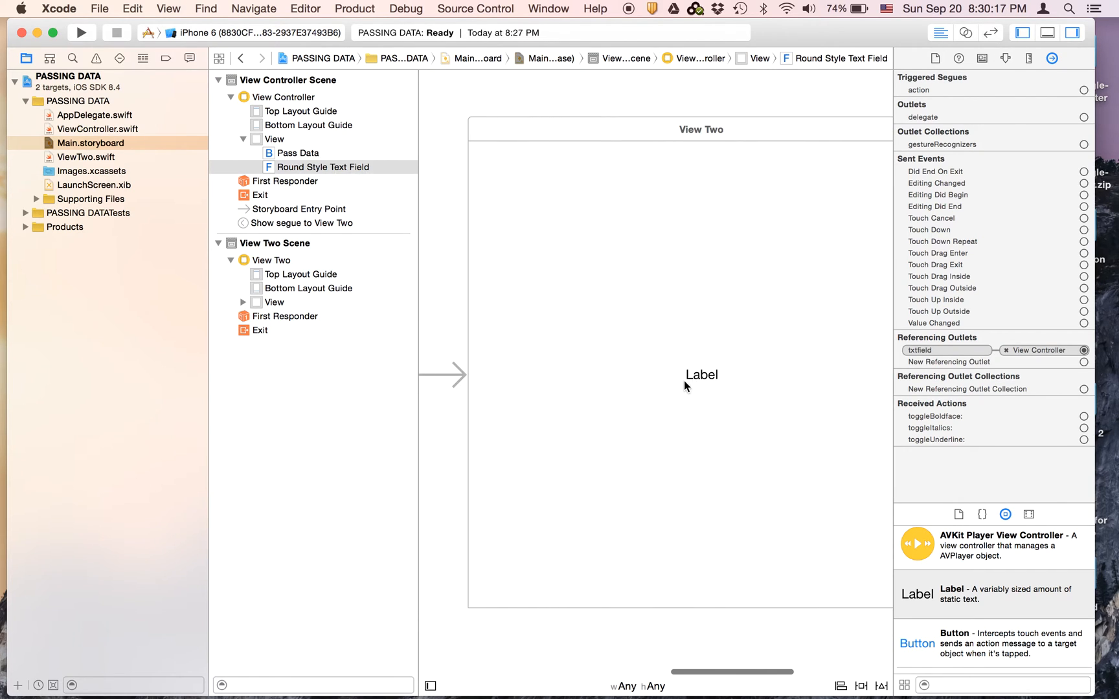
pyautogui.click(700, 375)
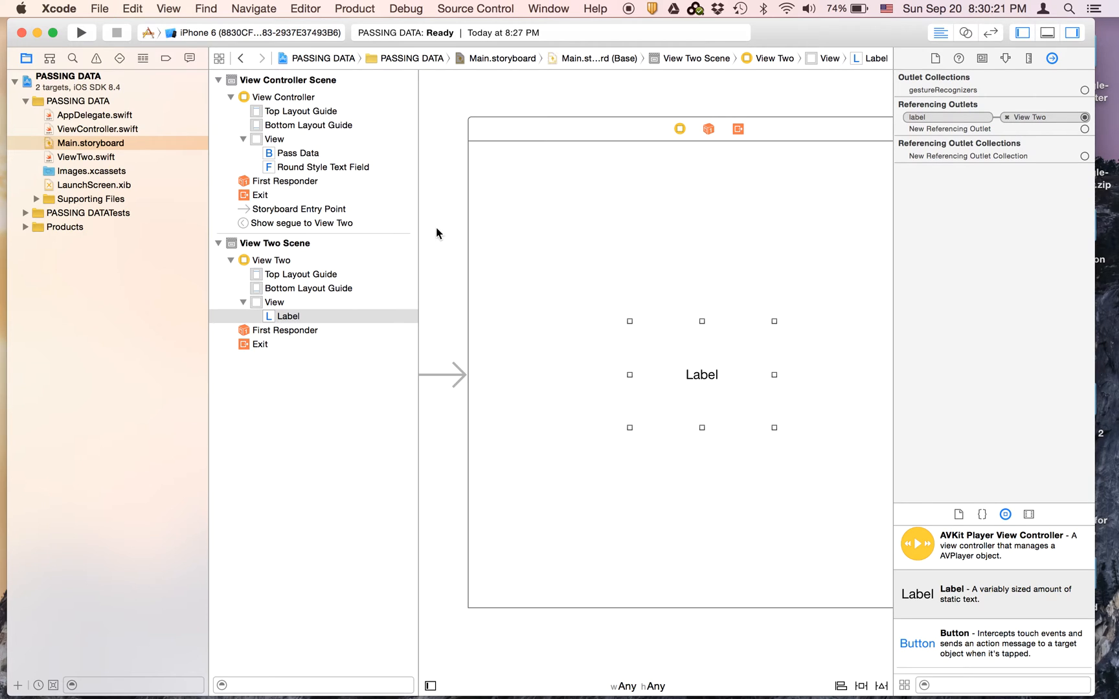
pyautogui.click(97, 129)
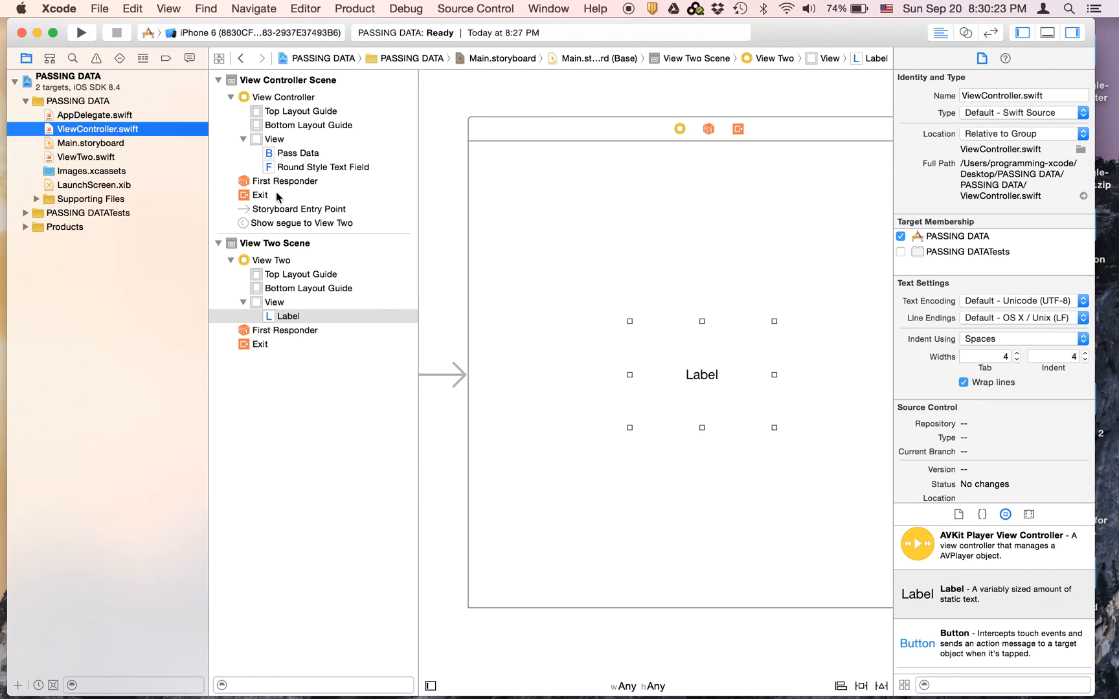
pyautogui.click(96, 129)
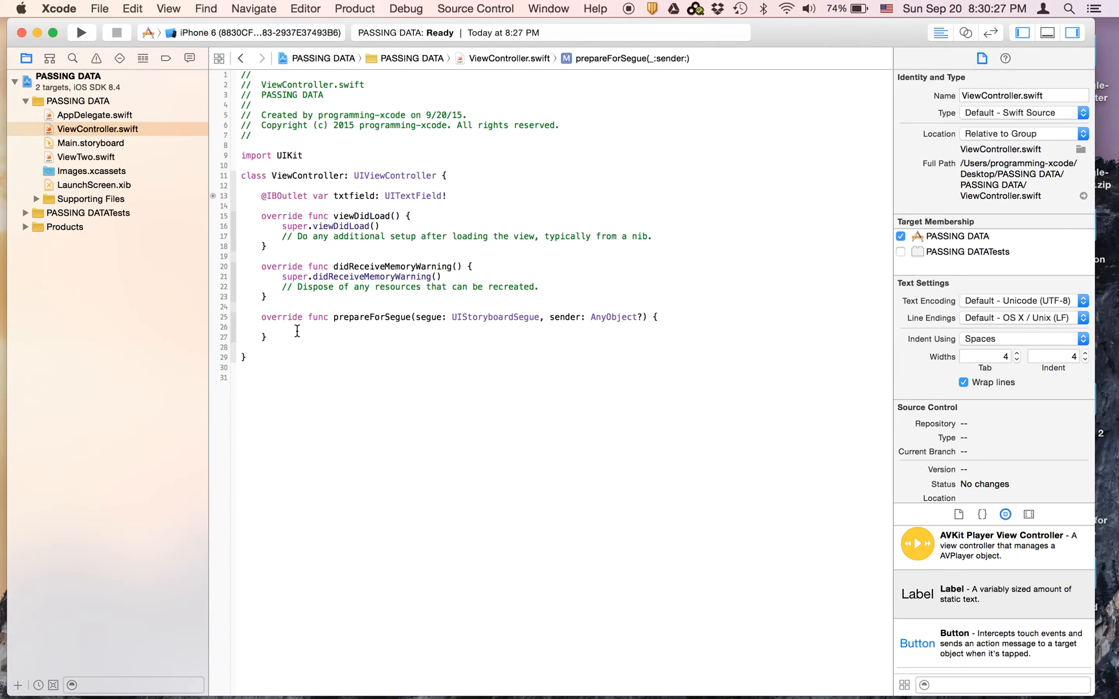
# Cast segue.destinationViewController to ViewTwo as DestViewController in prepareForSegue.
pyautogui.write('var')
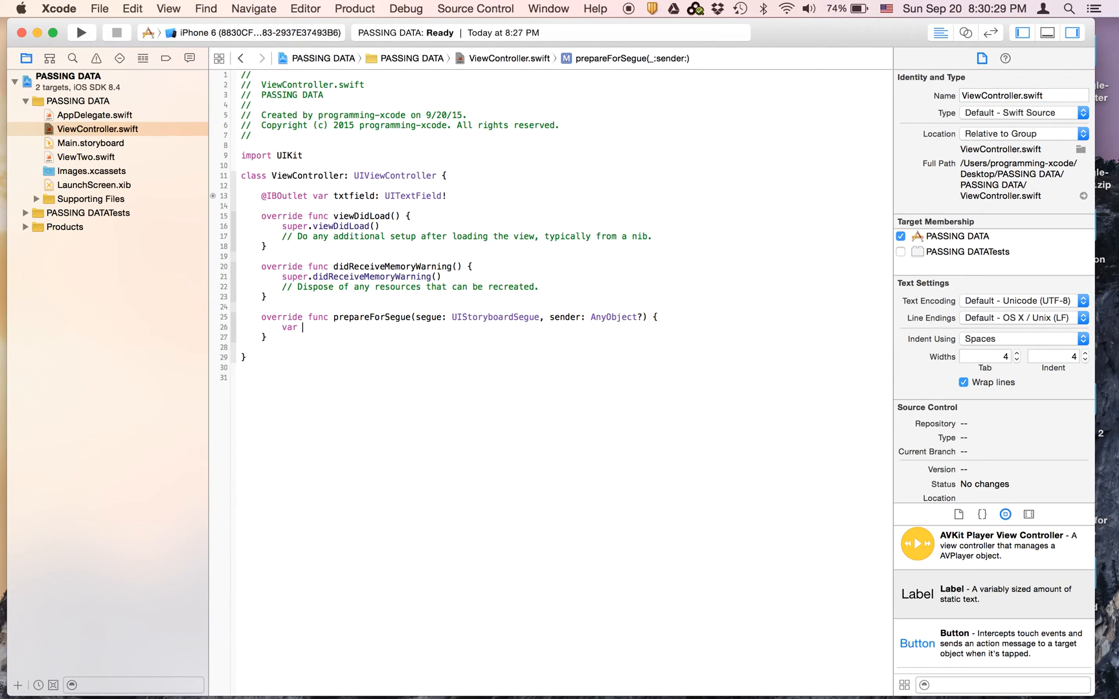
pyautogui.write('Dest')
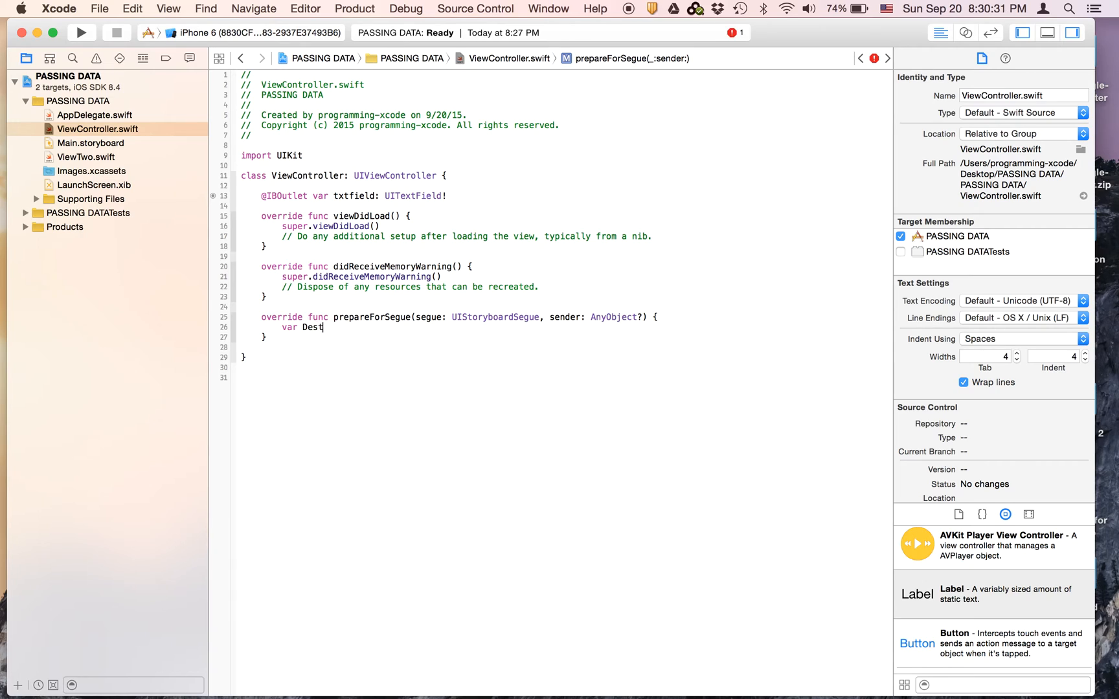
pyautogui.write('View')
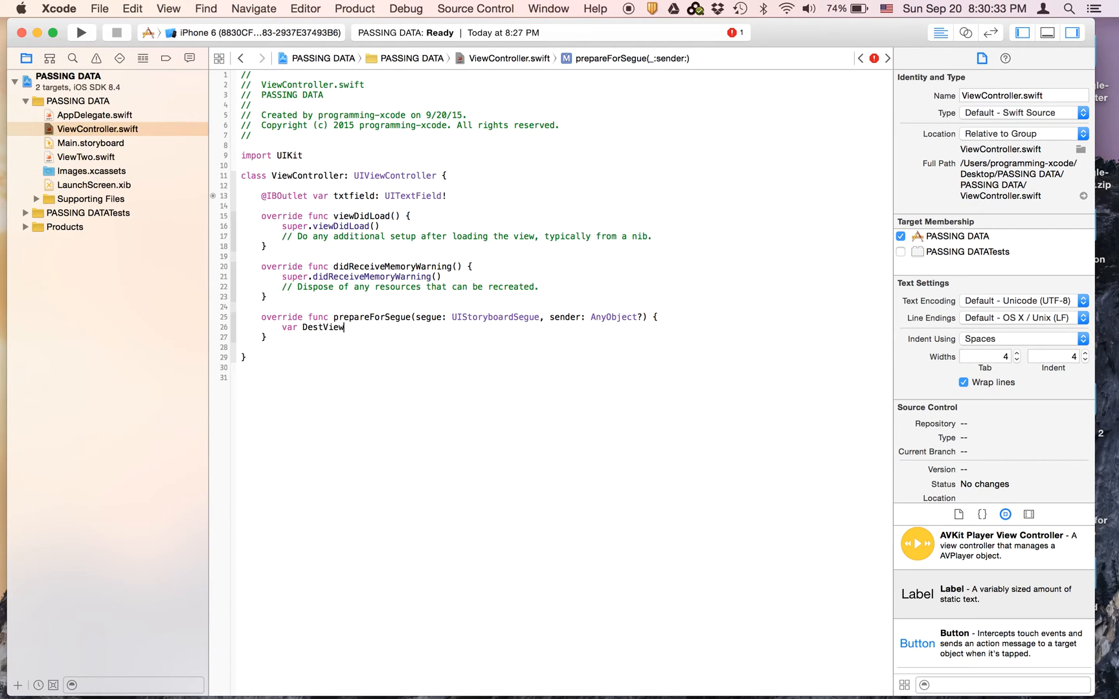
pyautogui.write('Co')
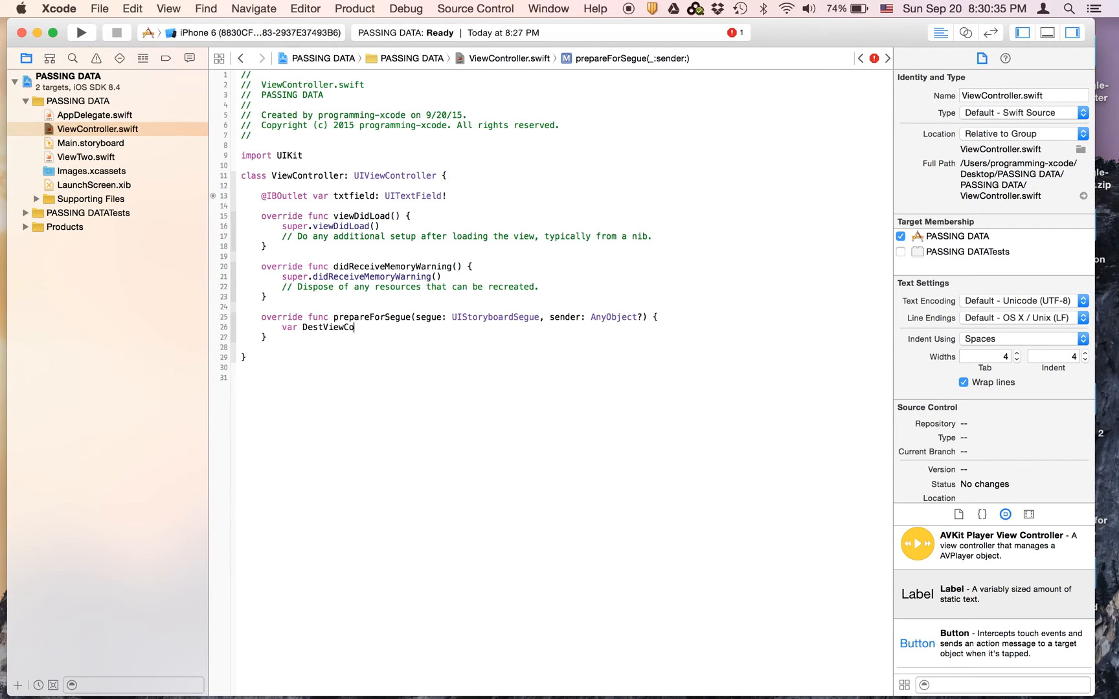
pyautogui.write('lle')
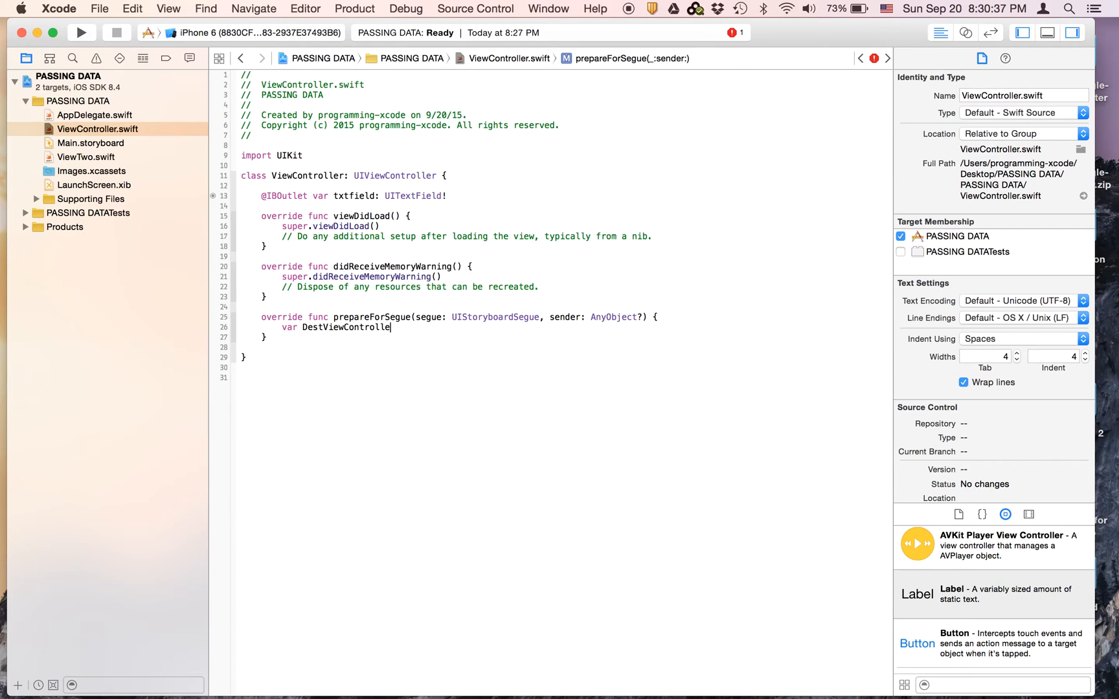
pyautogui.write('r:')
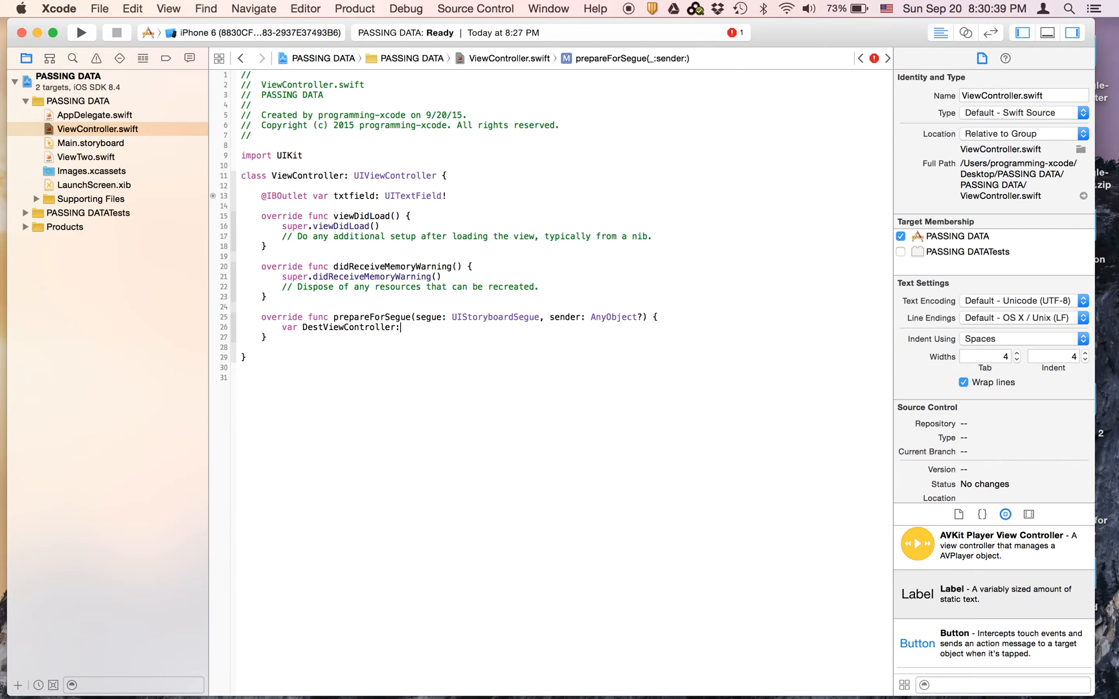
pyautogui.write('V')
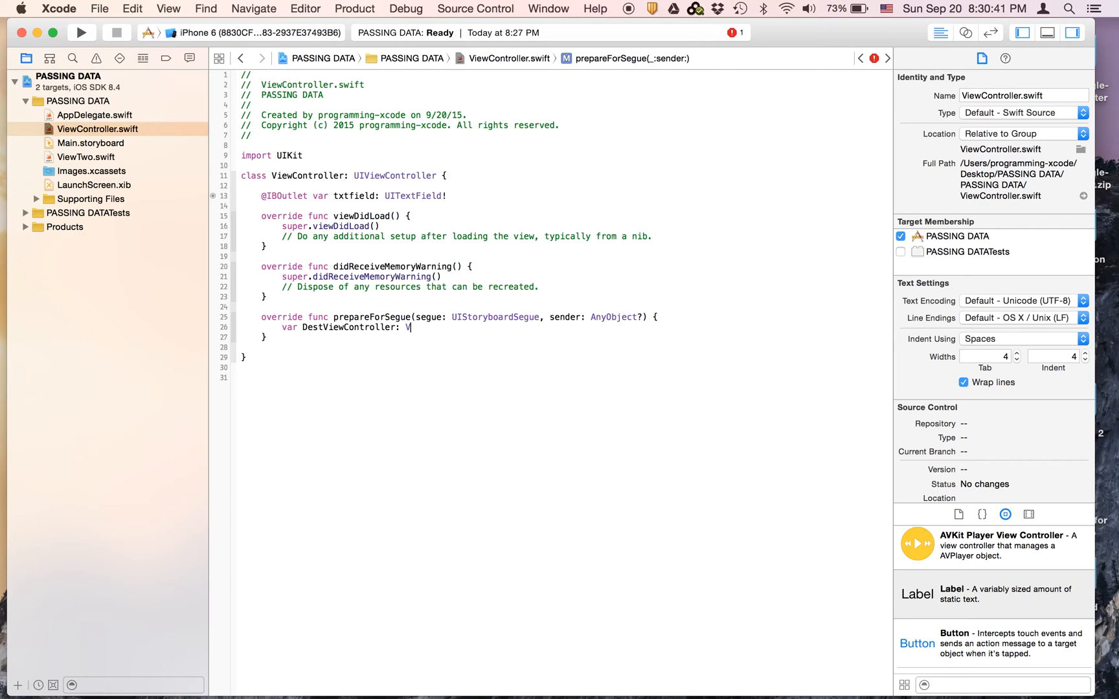
pyautogui.write('ViewTwo = segue.destinationViewController')
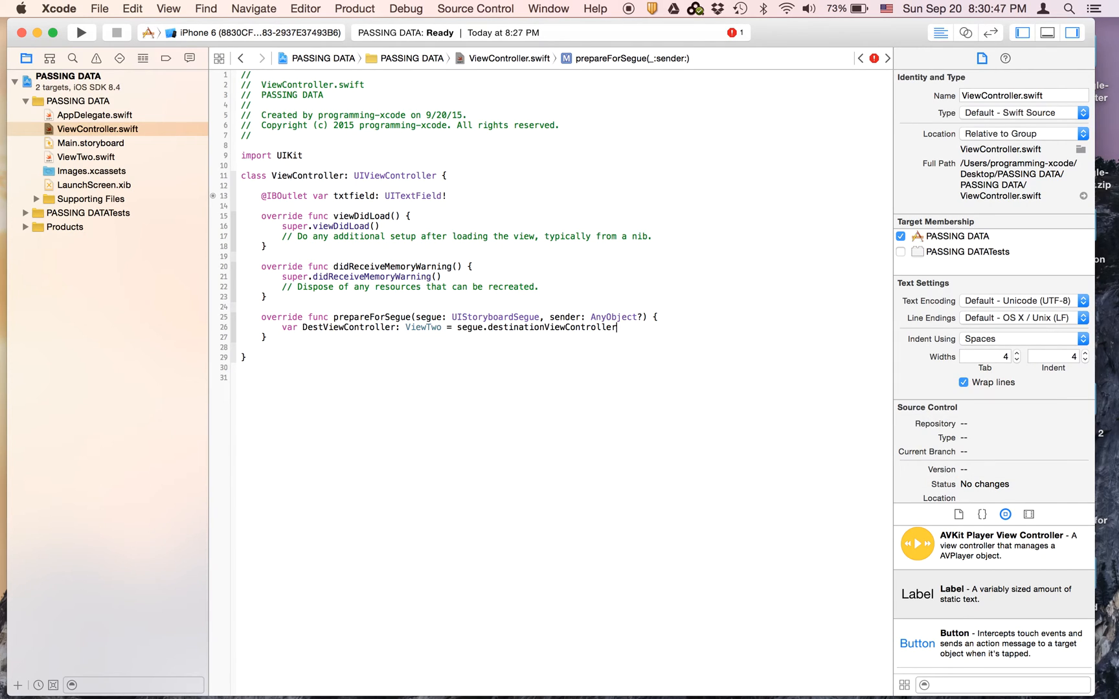
pyautogui.write('as!')
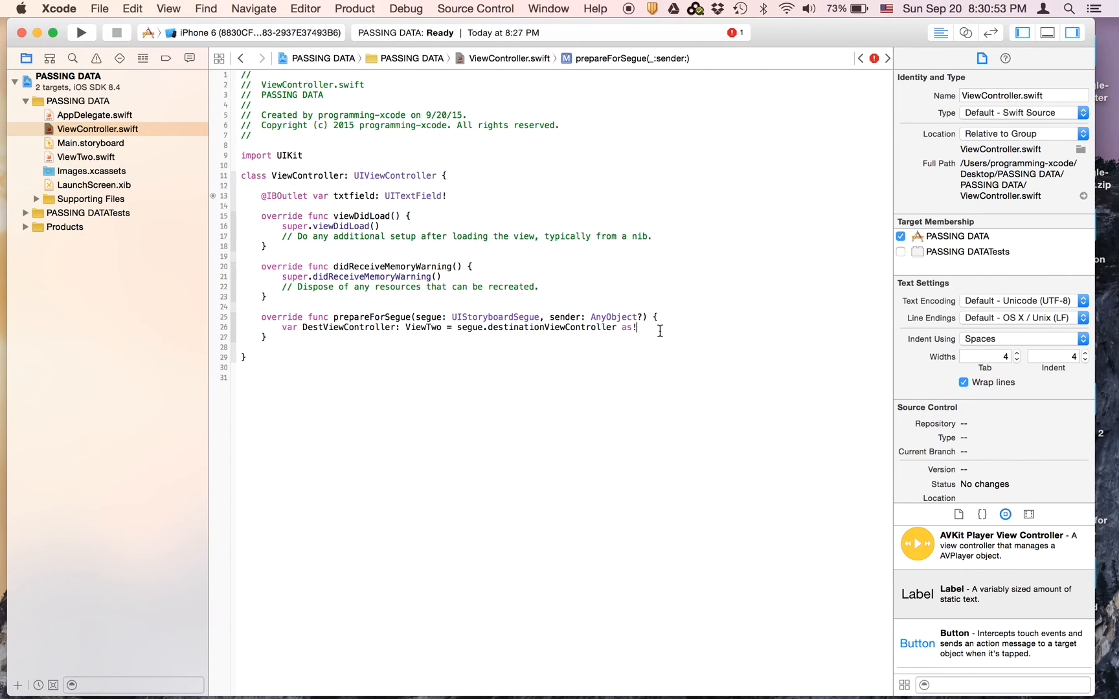
pyautogui.write('ViewTwo')
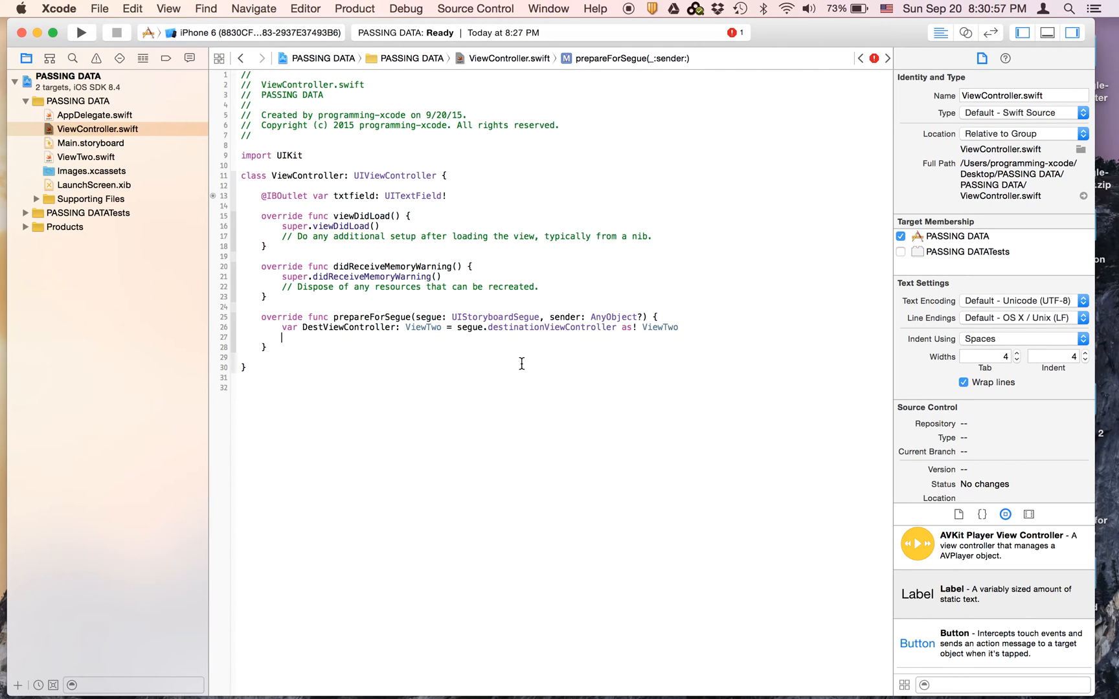
# Assign txtfield.text to DestViewController.labeltext.
pyautogui.write('DestViewController')
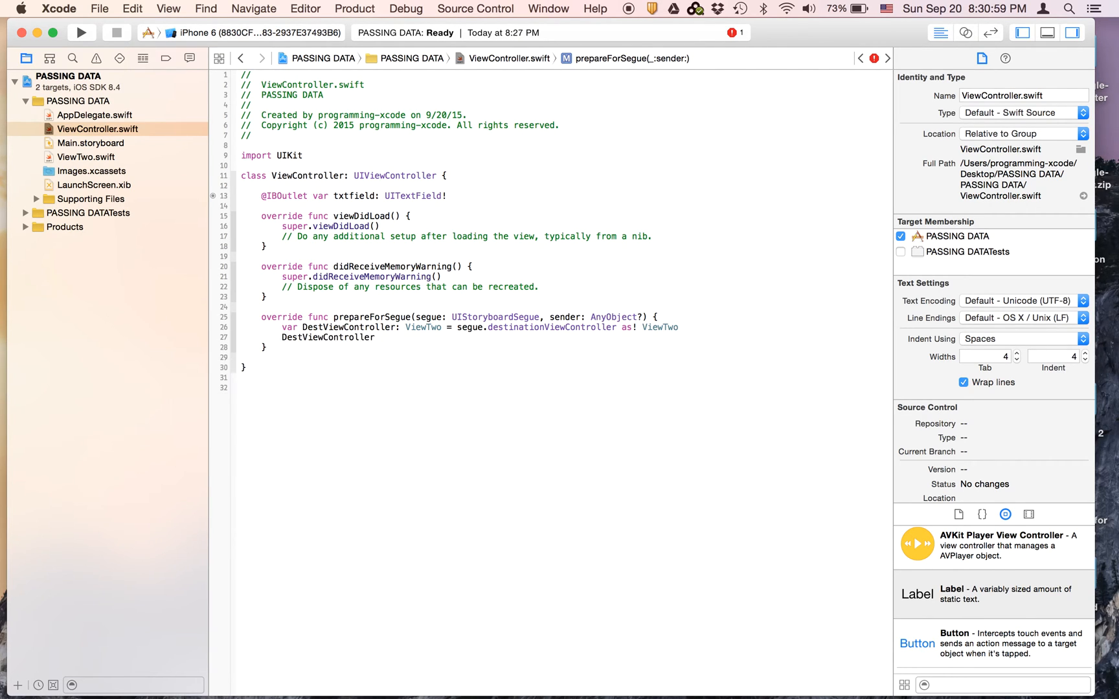
pyautogui.write('.labeltext = txtfield.text')
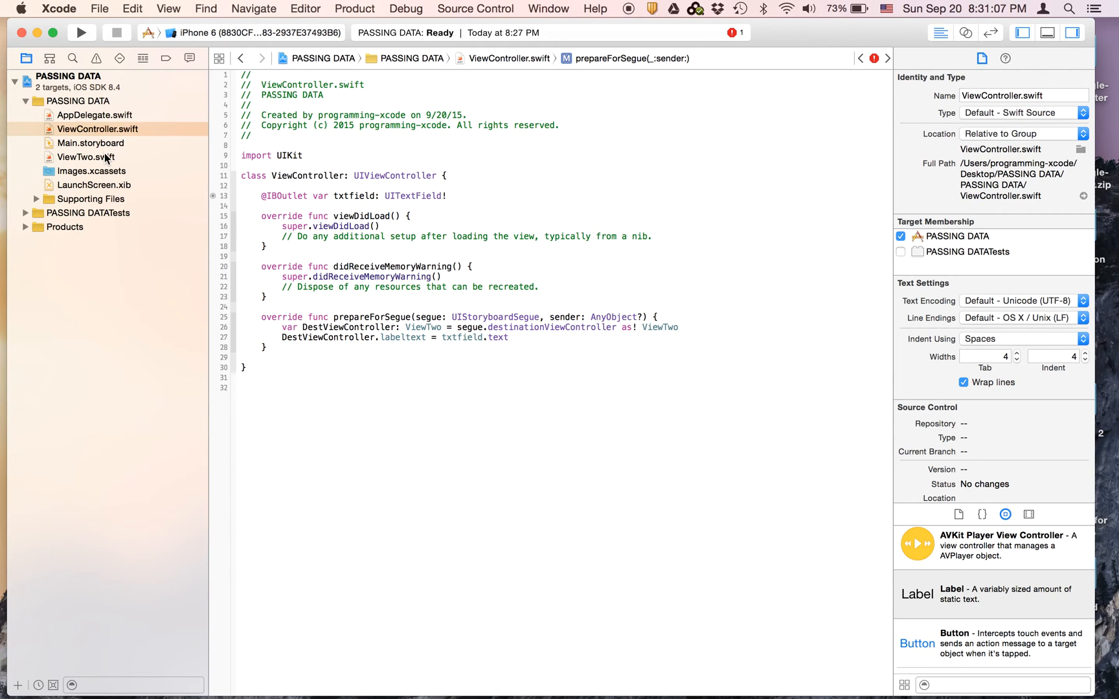
# Compare ViewController's segue code with ViewTwo.swift before editing the second view.
pyautogui.click(87, 157)
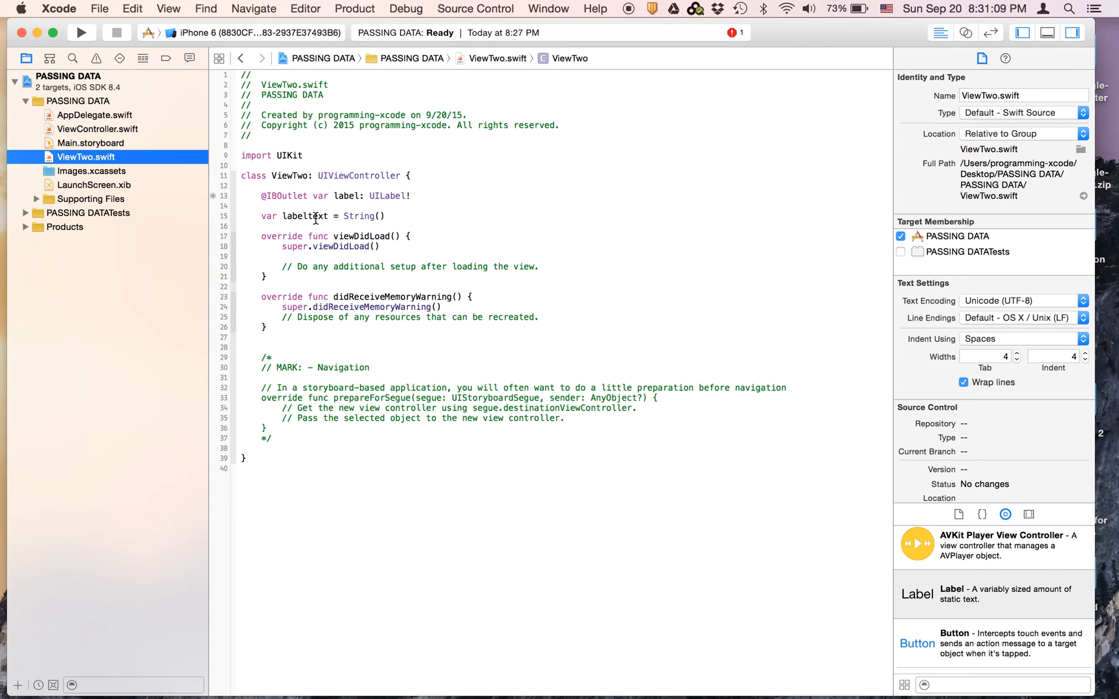
pyautogui.click(97, 129)
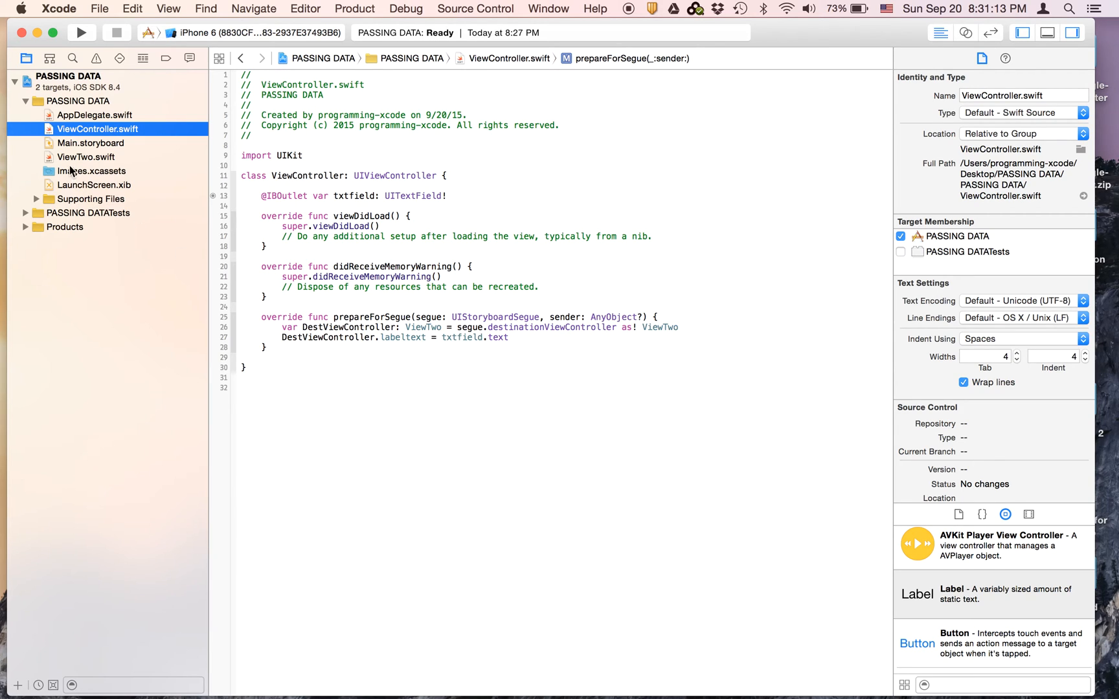
pyautogui.click(87, 157)
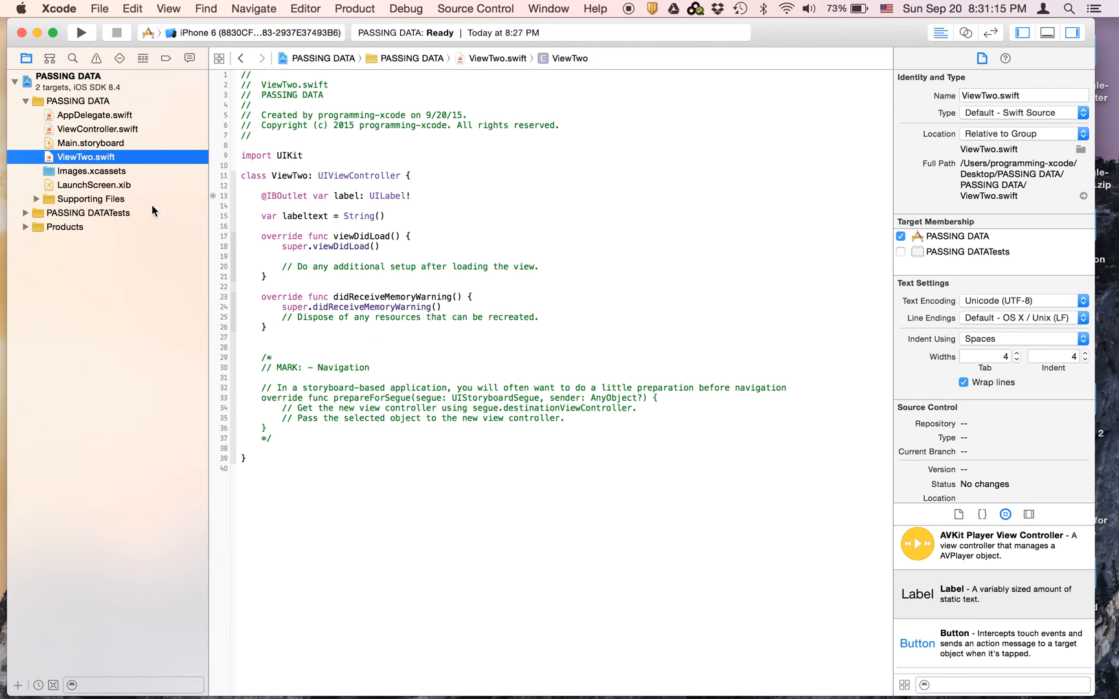
pyautogui.moveTo(103, 145)
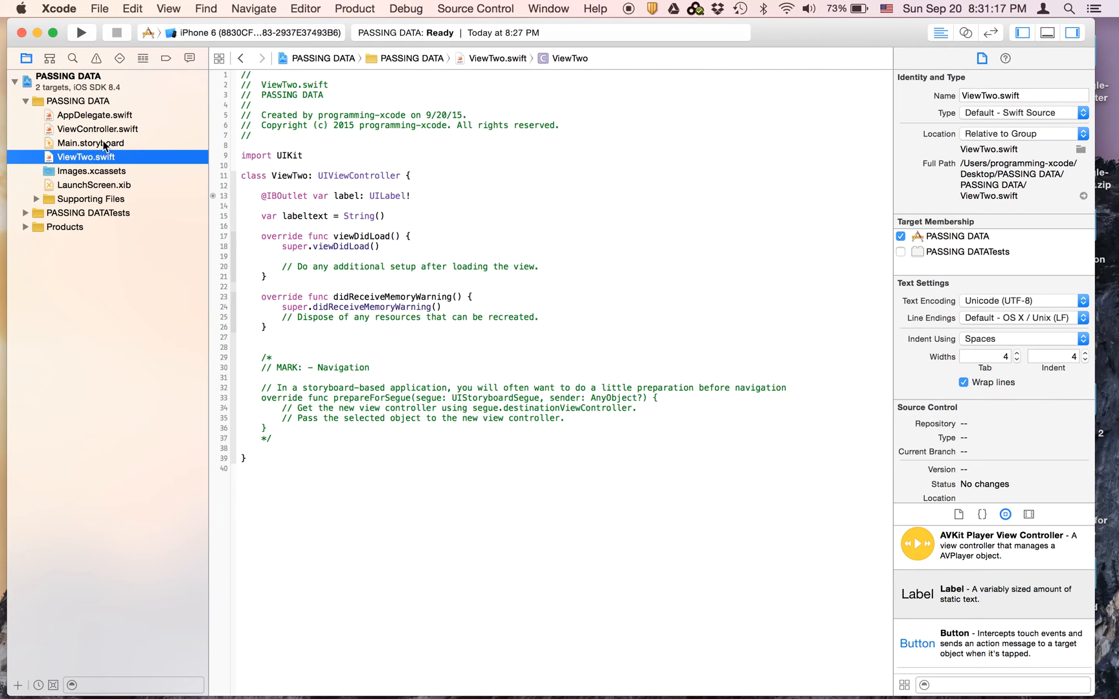
pyautogui.click(98, 130)
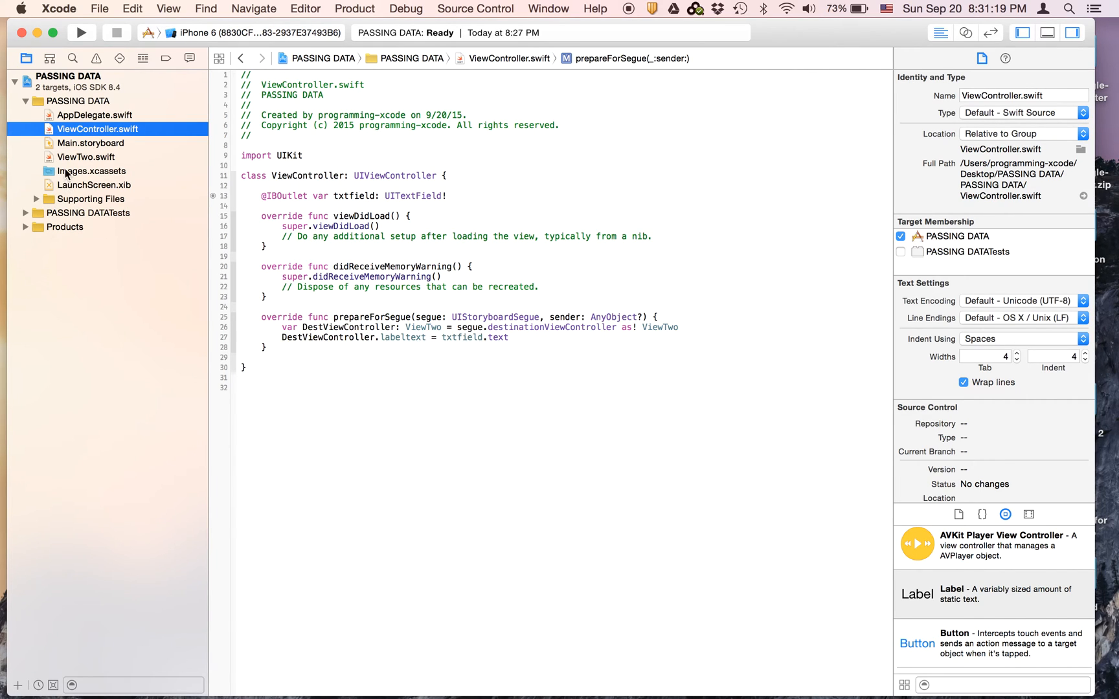
pyautogui.click(87, 156)
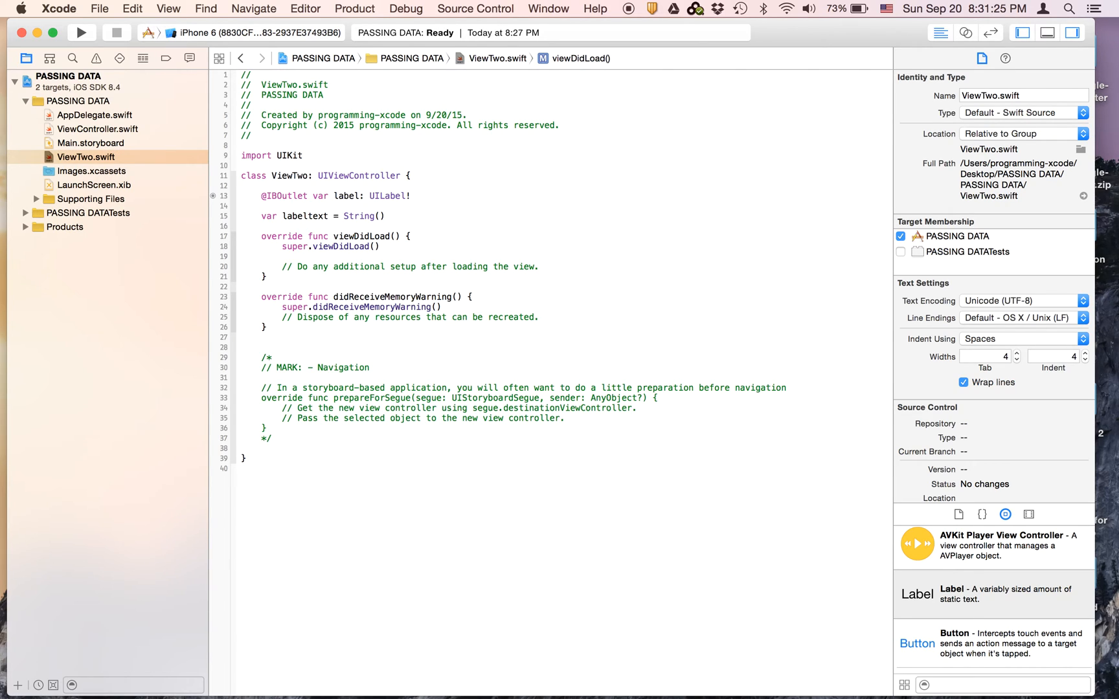
# Set label.text = labeltext in ViewTwo's viewDidLoad, then return to Main.storyboard.
pyautogui.write('label.text = labeltext')
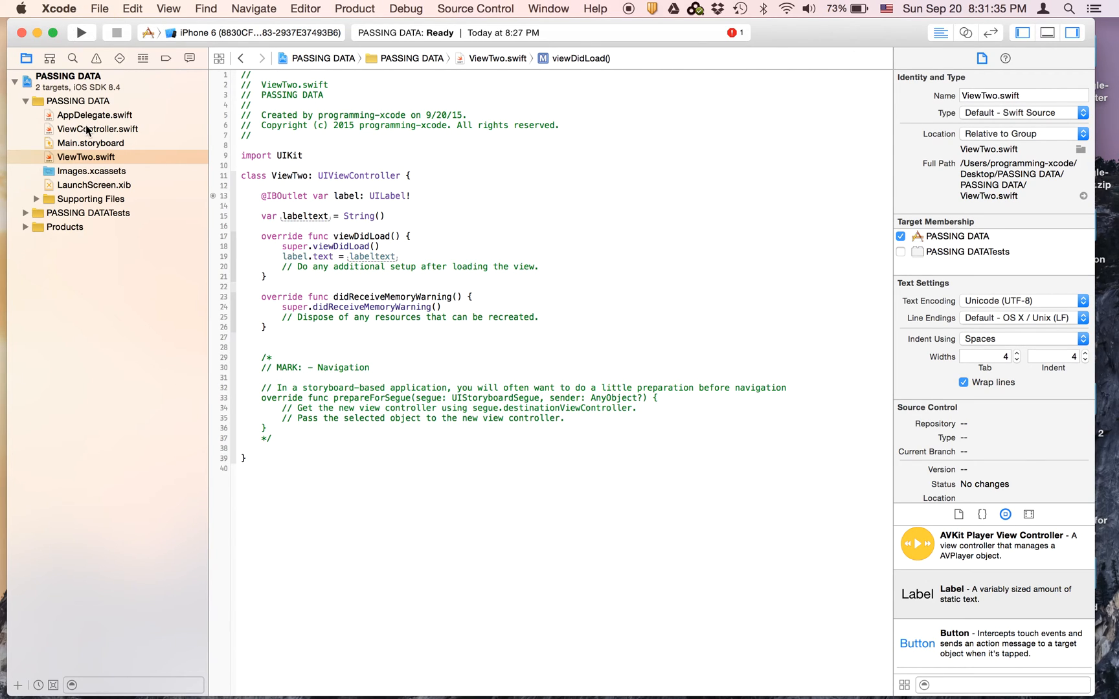
pyautogui.click(90, 143)
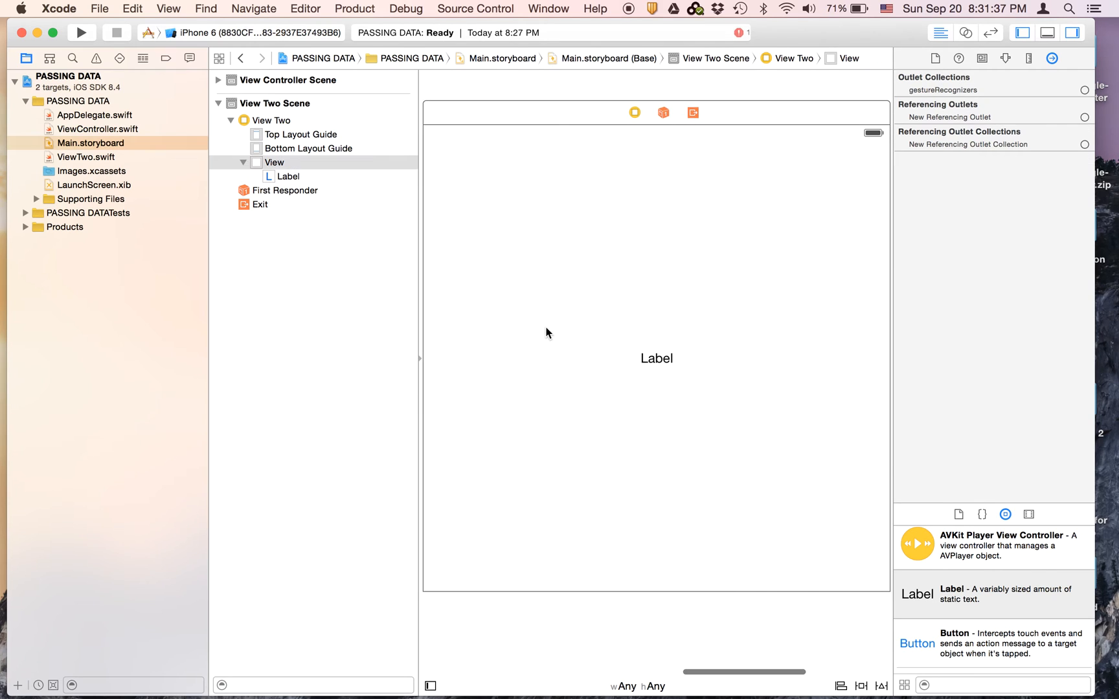
# Reset both scenes to suggested constraints and run the PASSING DATA app.
pyautogui.click(329, 166)
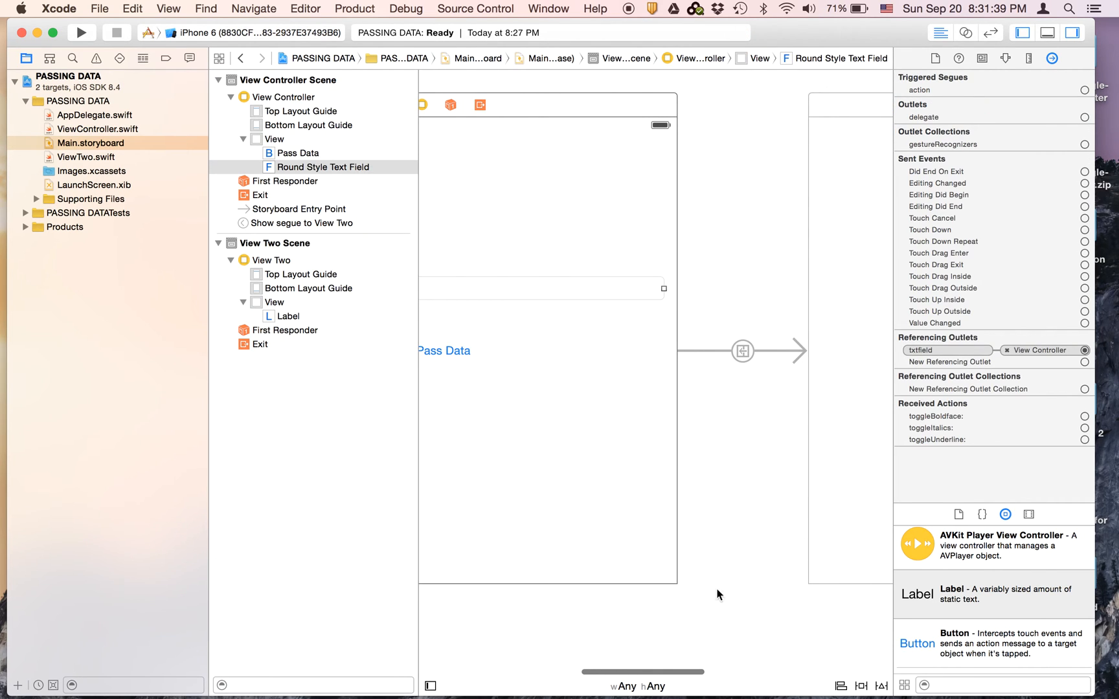
pyautogui.click(880, 686)
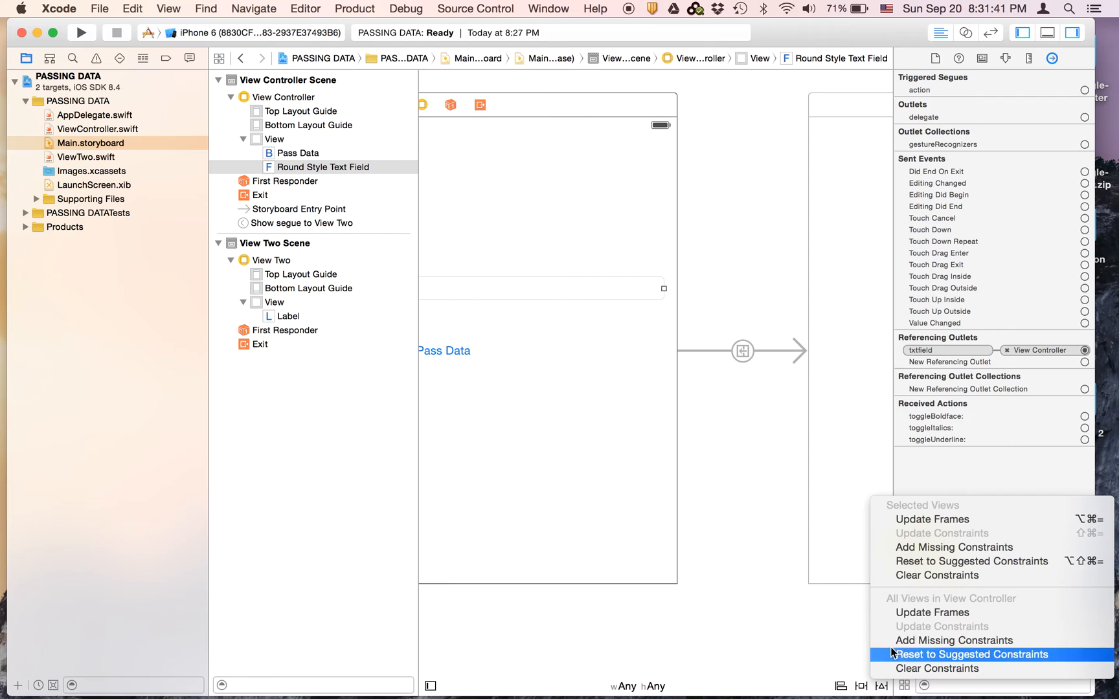
pyautogui.click(970, 653)
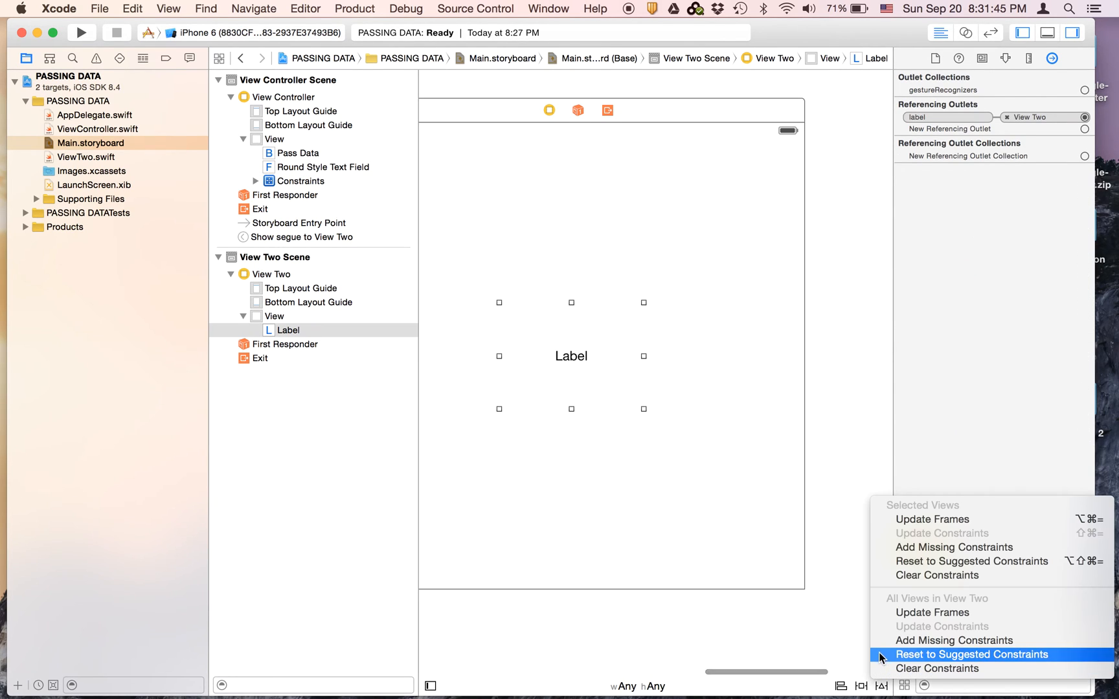
pyautogui.click(970, 654)
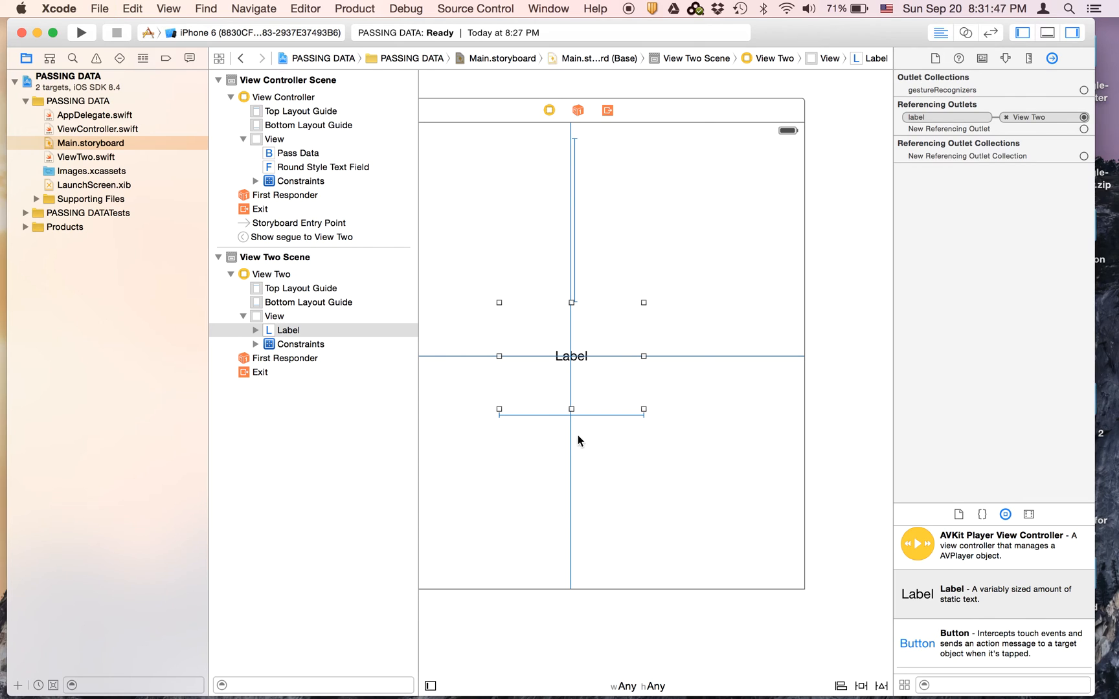
pyautogui.click(81, 33)
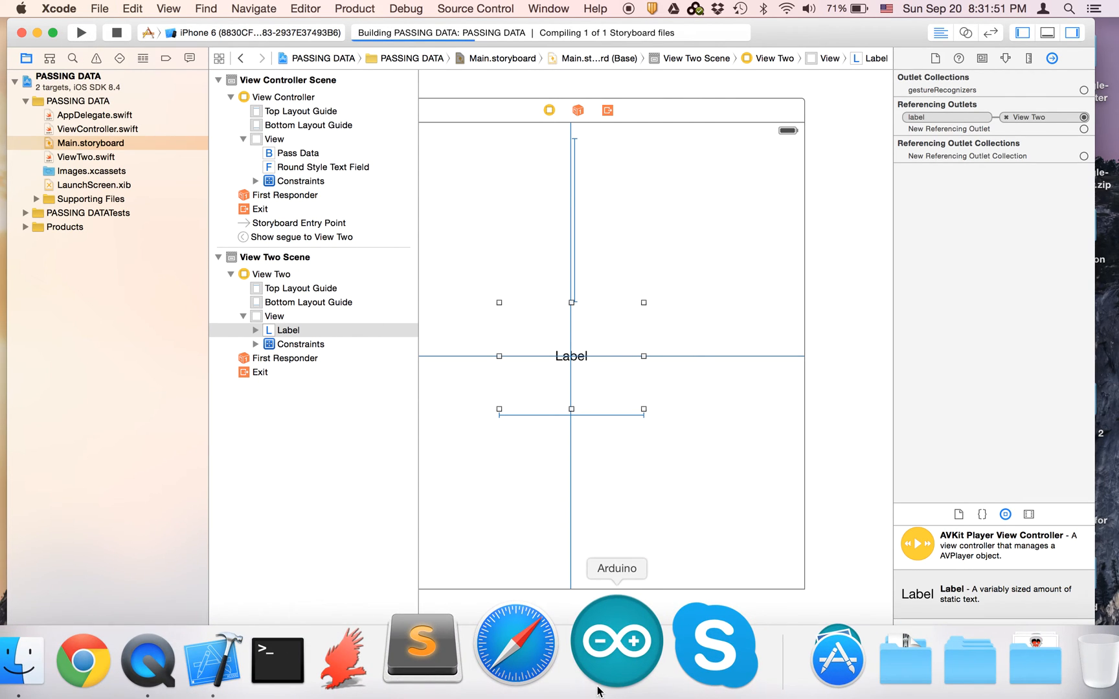
# Enter jeffrey in the simulator's text field and pass it to the second screen.
pyautogui.click(82, 32)
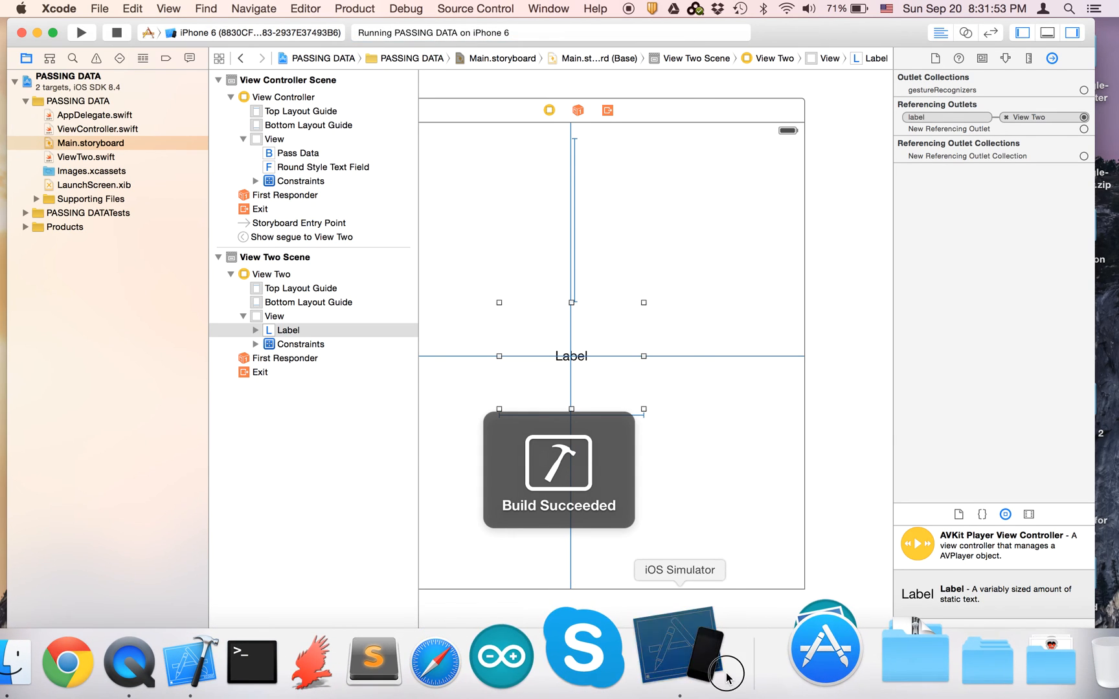
pyautogui.click(681, 646)
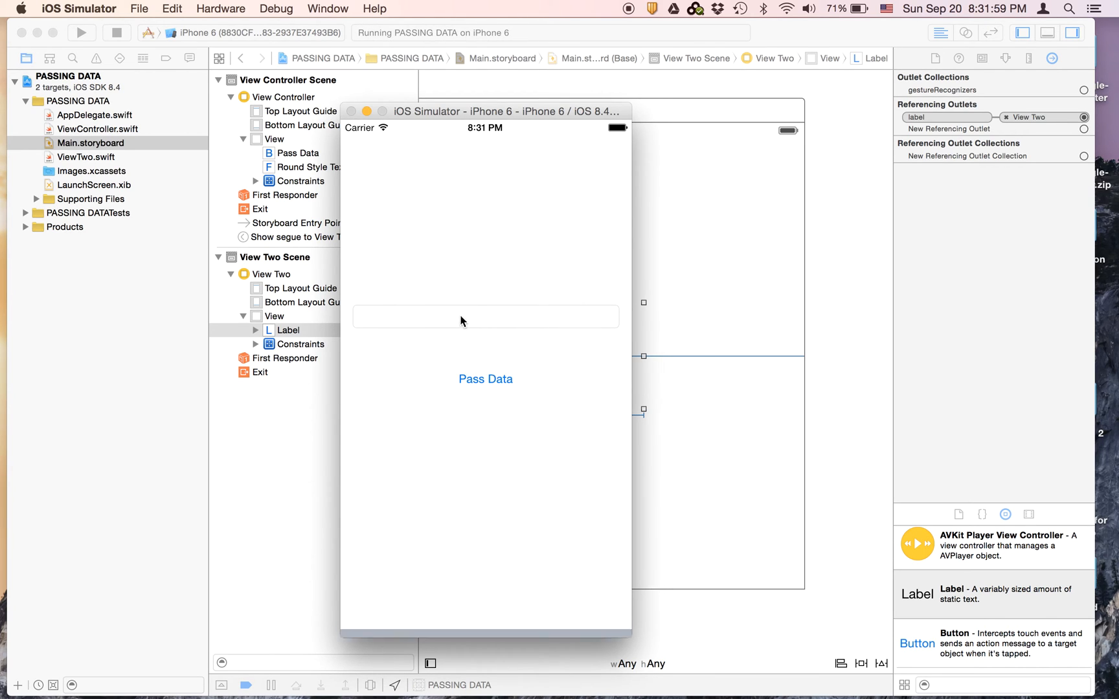
pyautogui.click(486, 317)
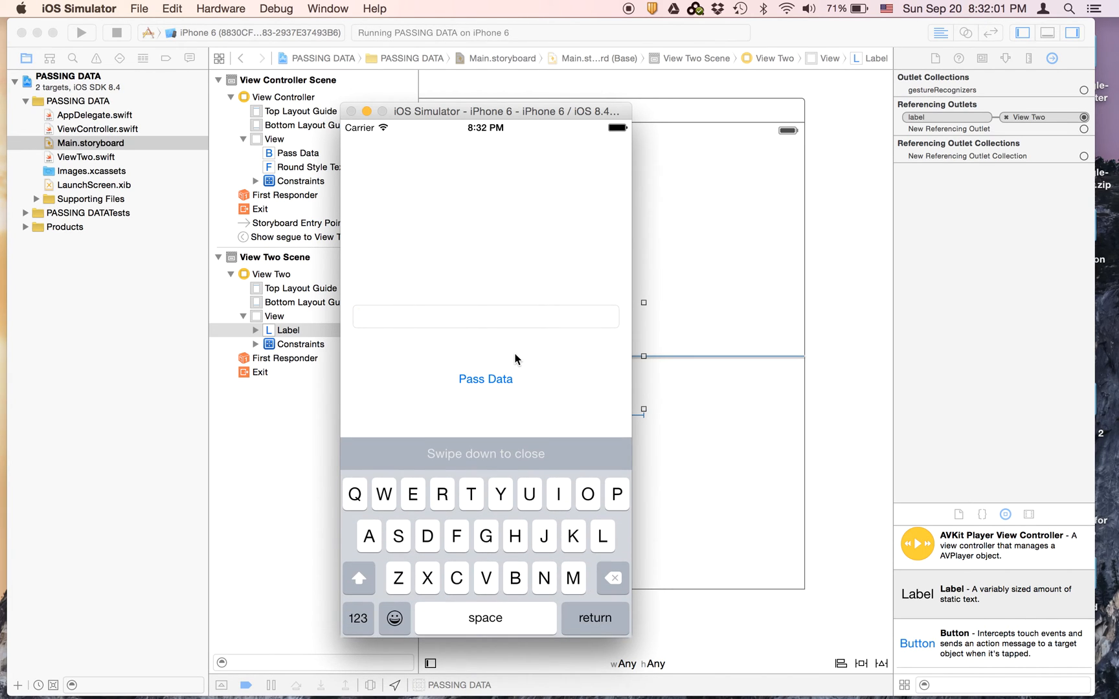
pyautogui.write('jeffrey')
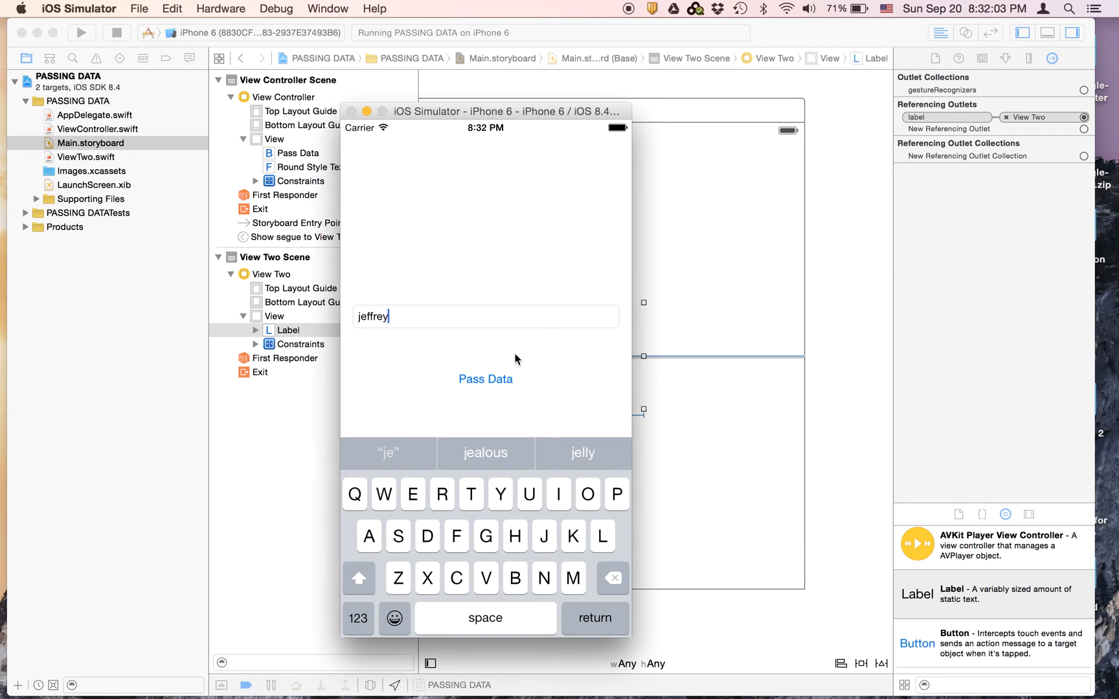
pyautogui.click(486, 379)
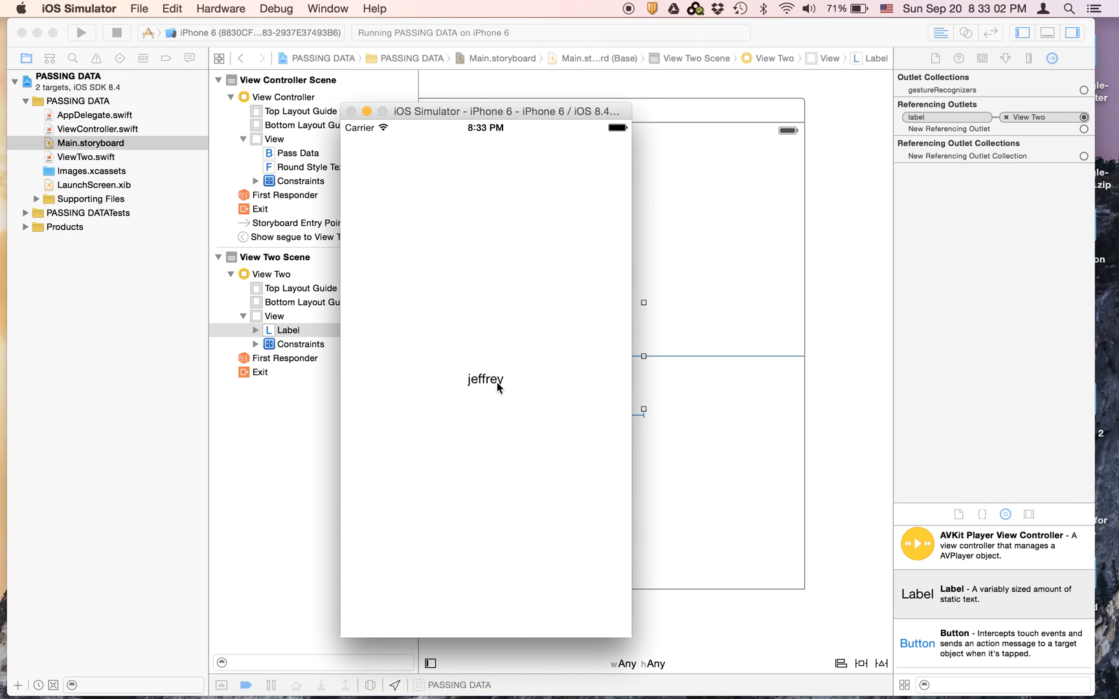
pyautogui.moveTo(608, 5)
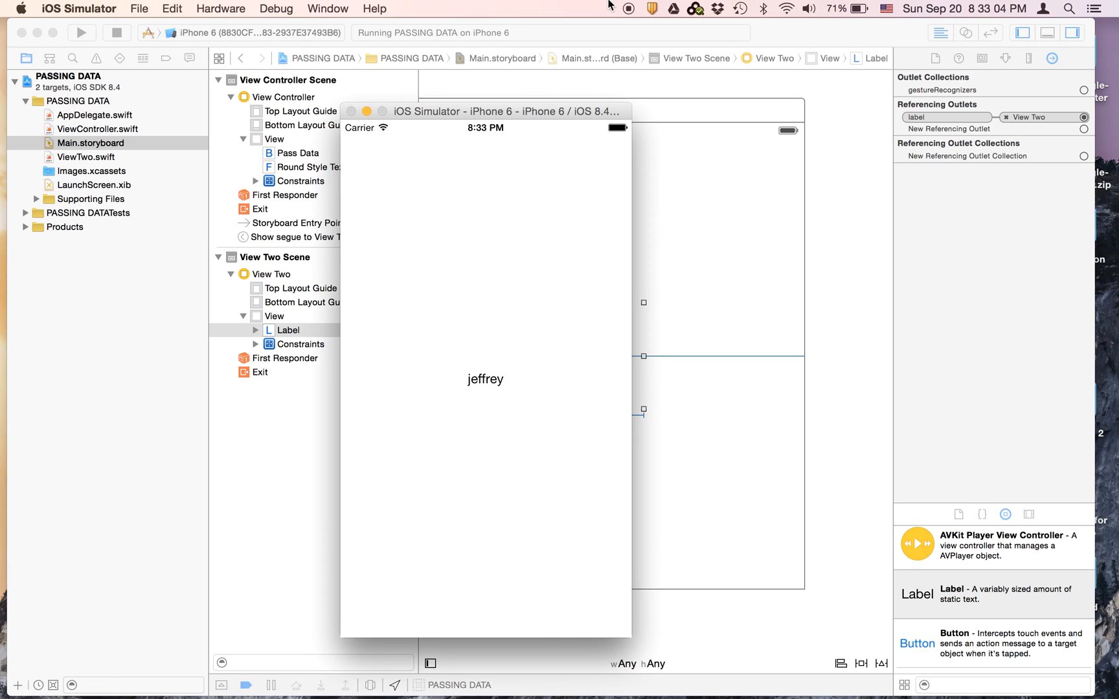